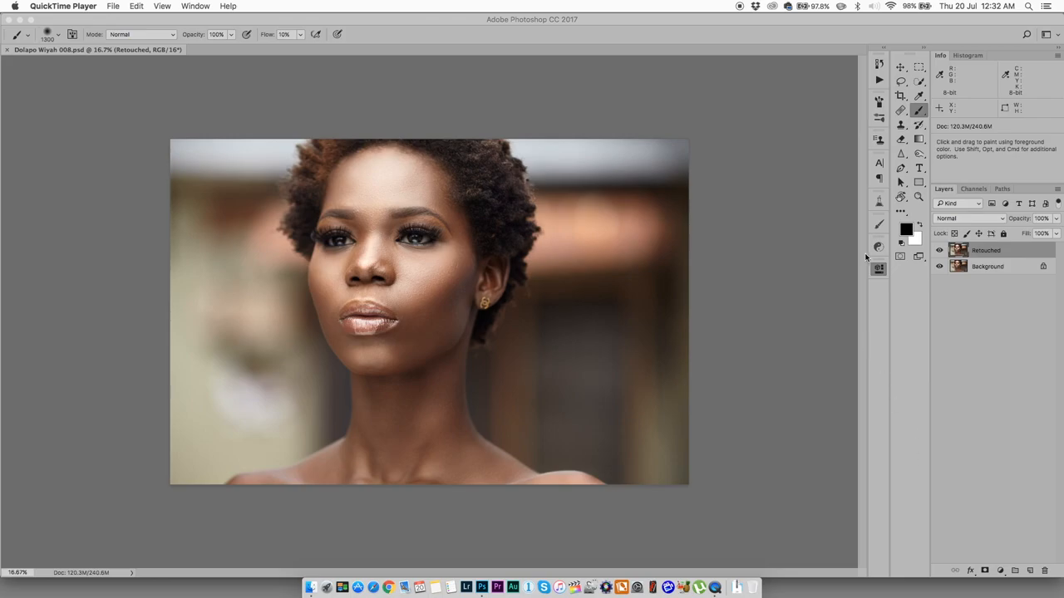
pyautogui.moveTo(855, 297)
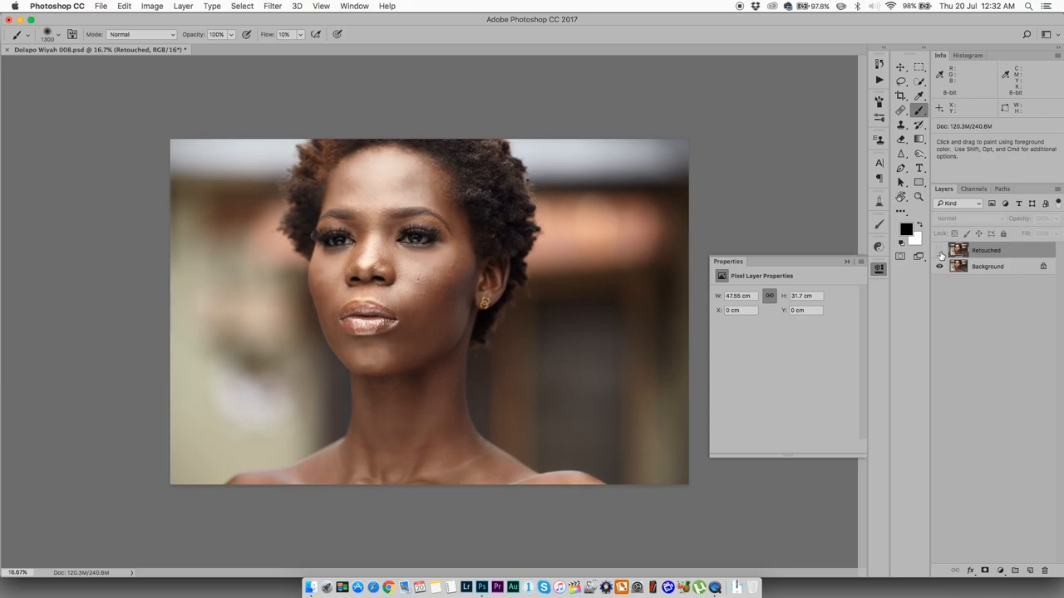
pyautogui.moveTo(940, 266)
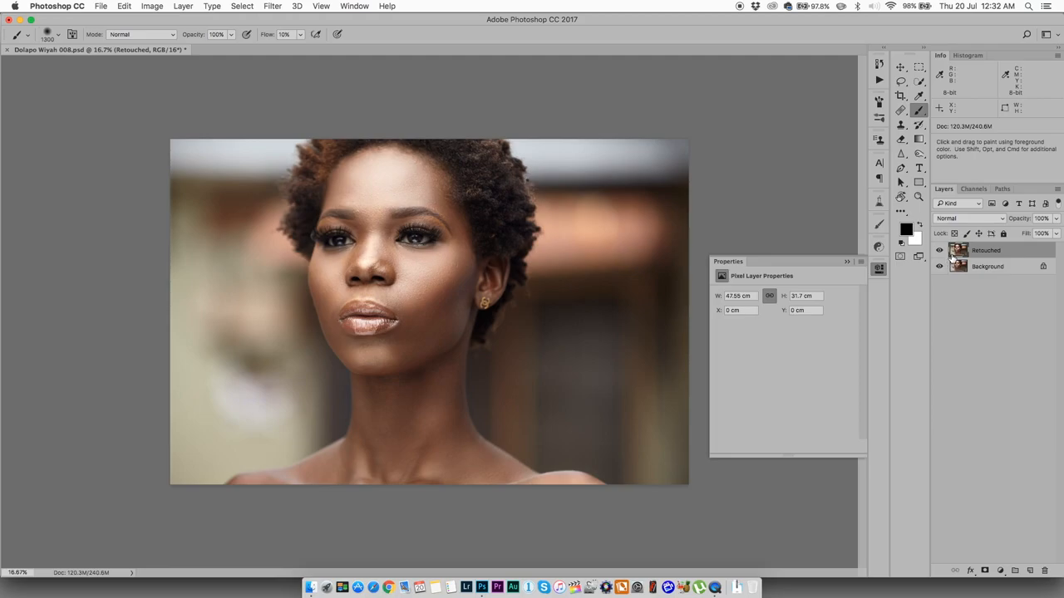
pyautogui.moveTo(959, 250)
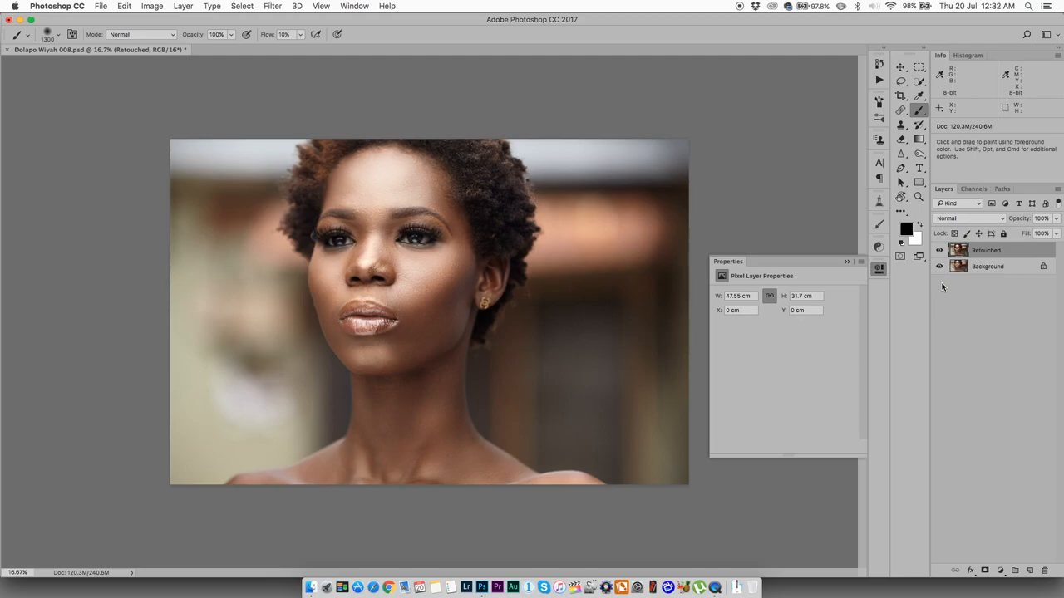
pyautogui.moveTo(320, 259)
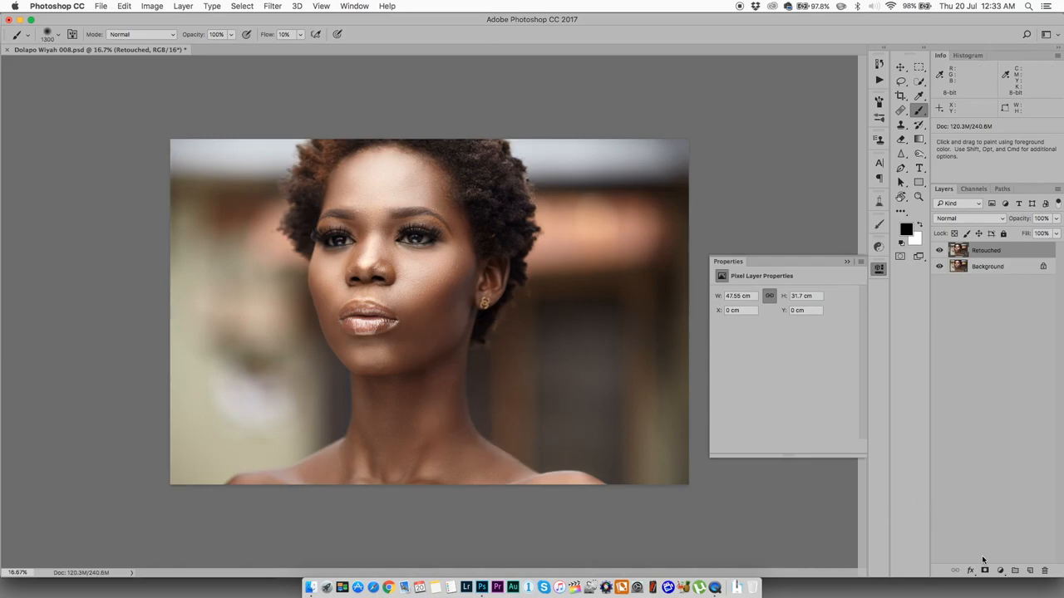
# Step: Add a Curves adjustment layer and pull its midpoint down to darken the image
pyautogui.click(1000, 571)
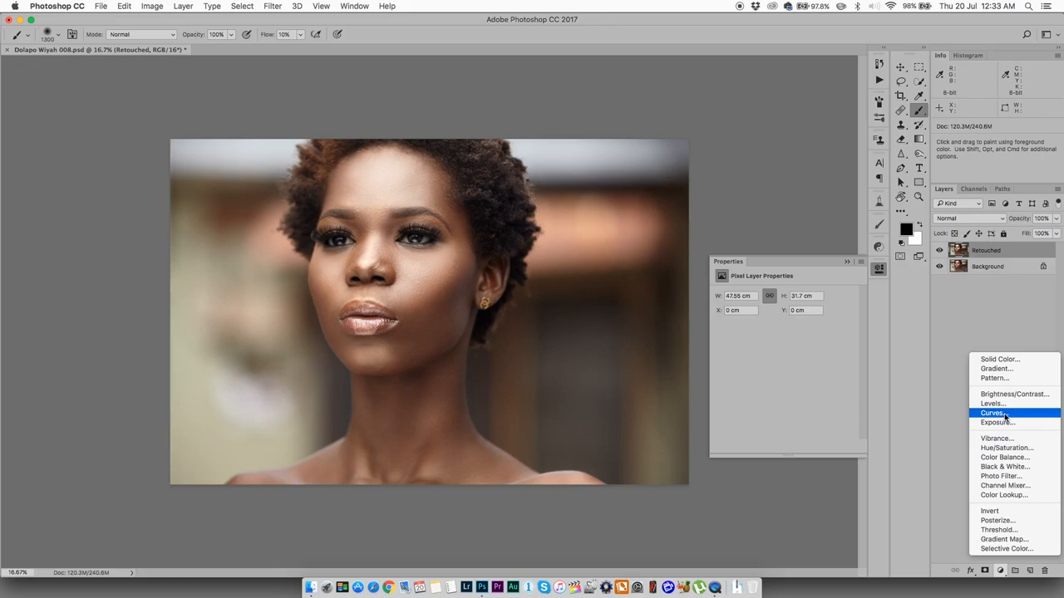
pyautogui.click(995, 413)
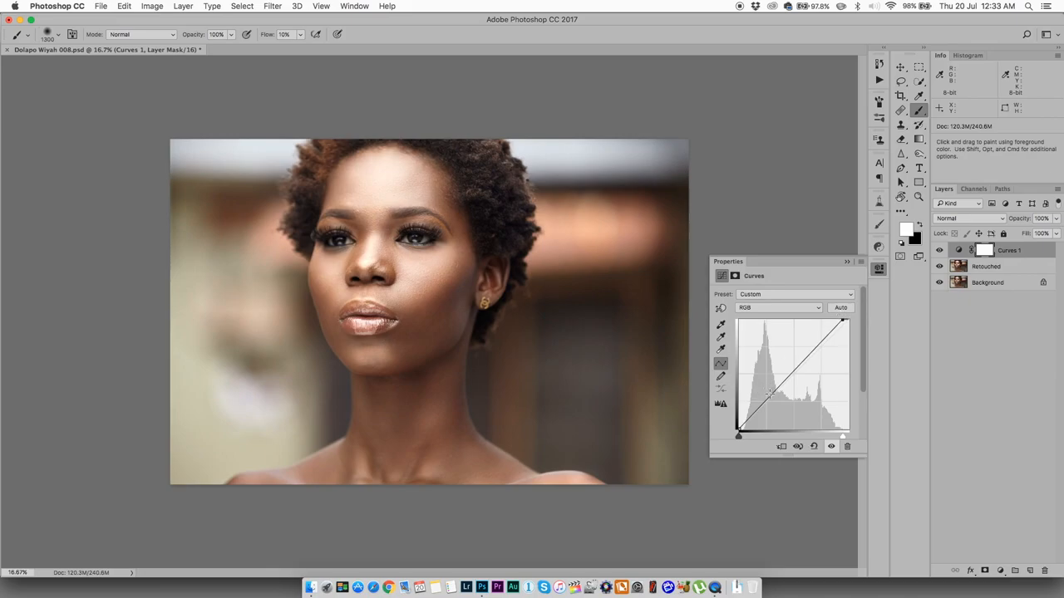
pyautogui.moveTo(769, 395); pyautogui.dragTo(769, 409)
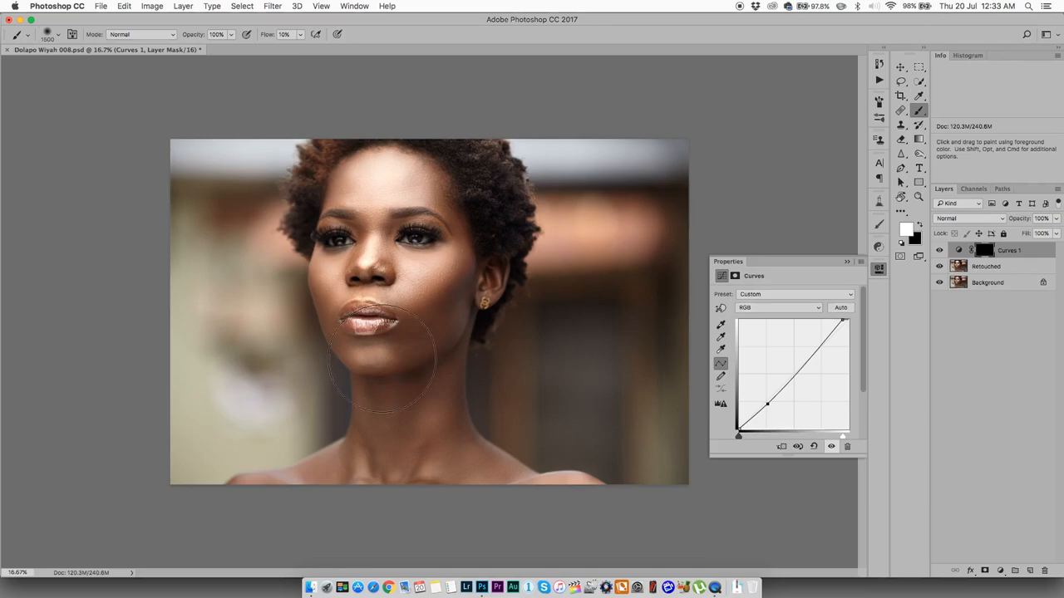
pyautogui.moveTo(561, 507)
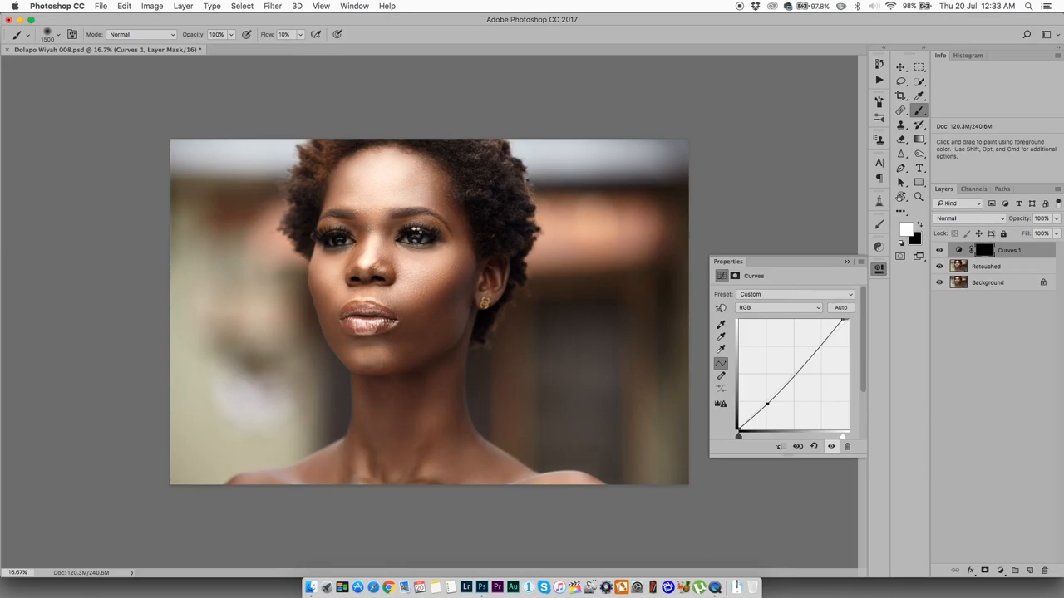
pyautogui.moveTo(378, 246)
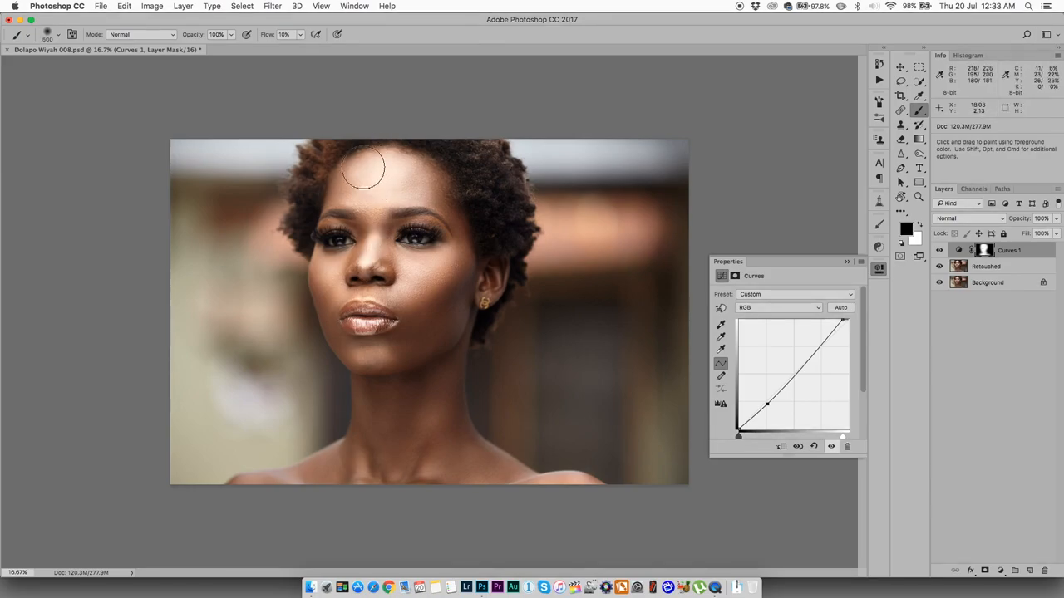
pyautogui.moveTo(403, 160)
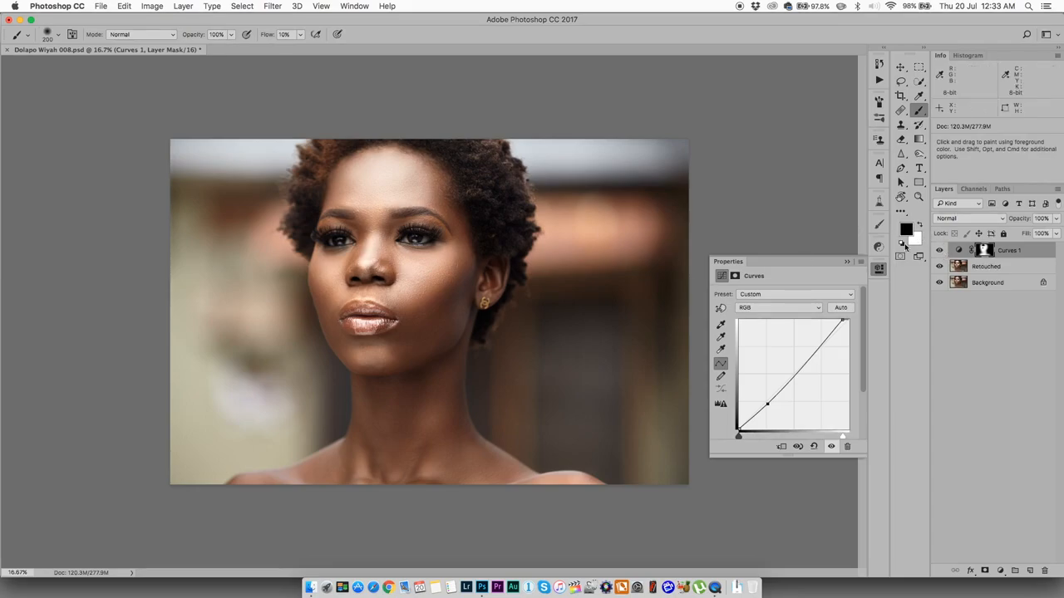
# Step: Add another Curves layer and reshape its Red, Green and Blue channel curves
pyautogui.click(1000, 571)
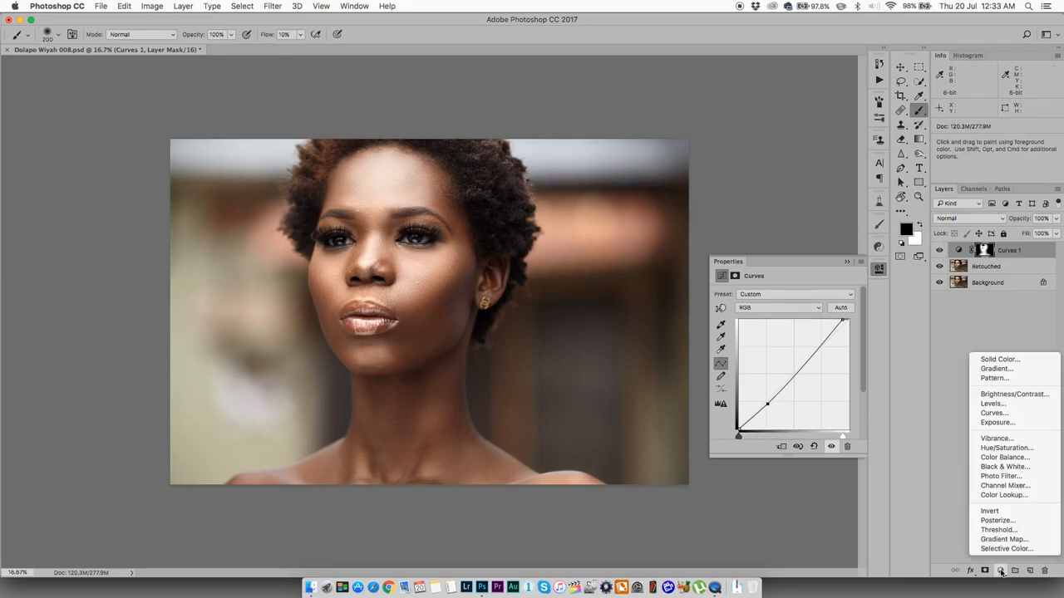
pyautogui.click(994, 413)
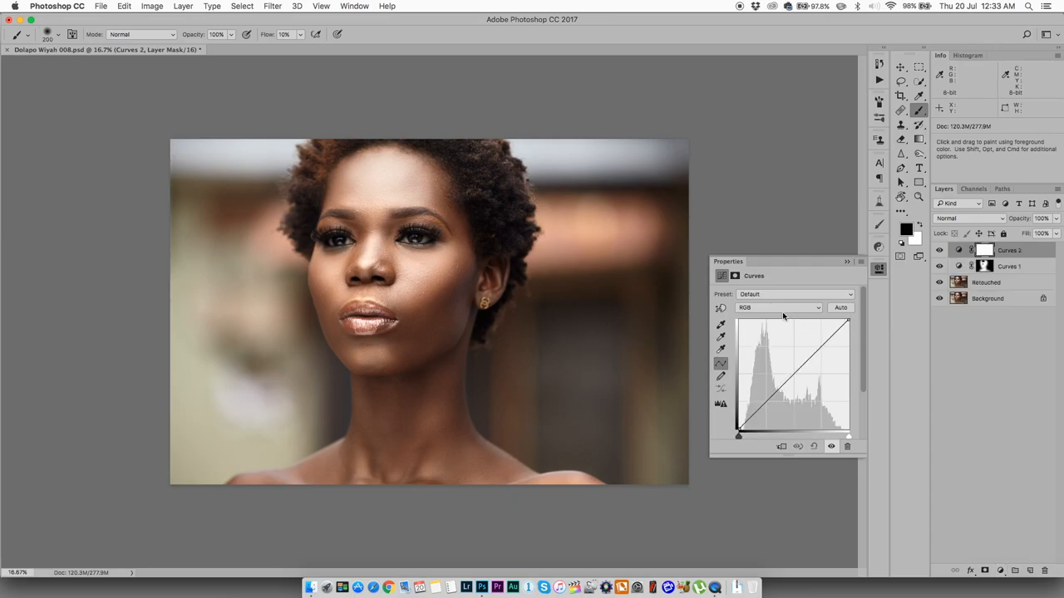
pyautogui.click(778, 307)
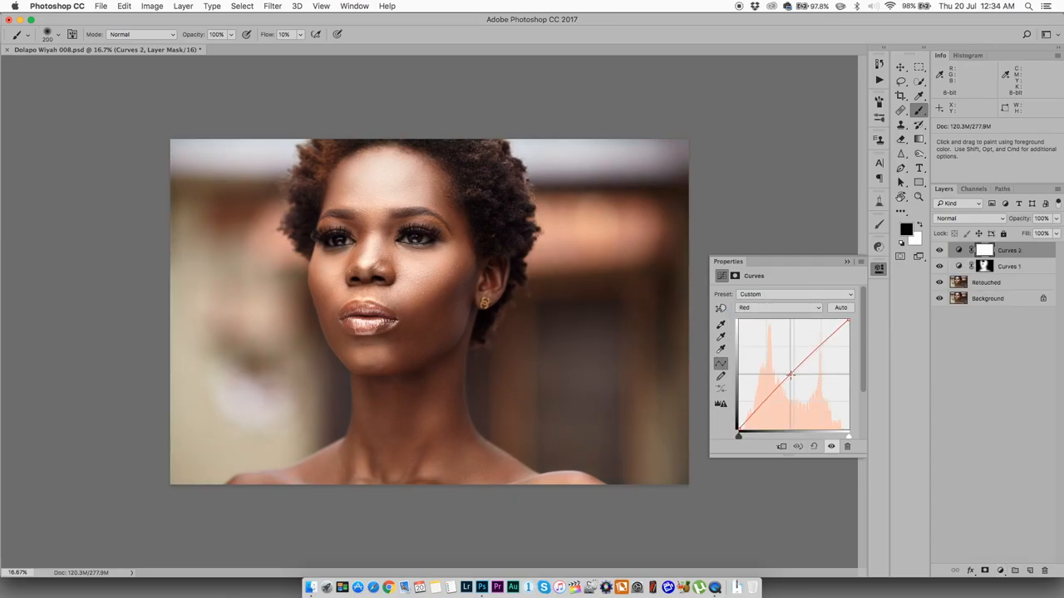
pyautogui.click(778, 308)
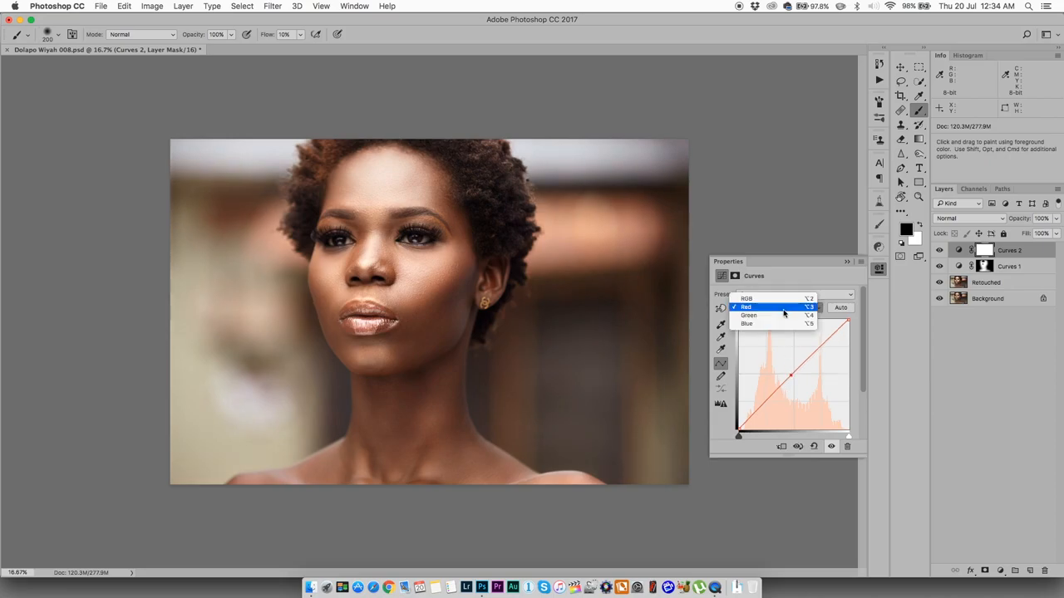
pyautogui.click(749, 315)
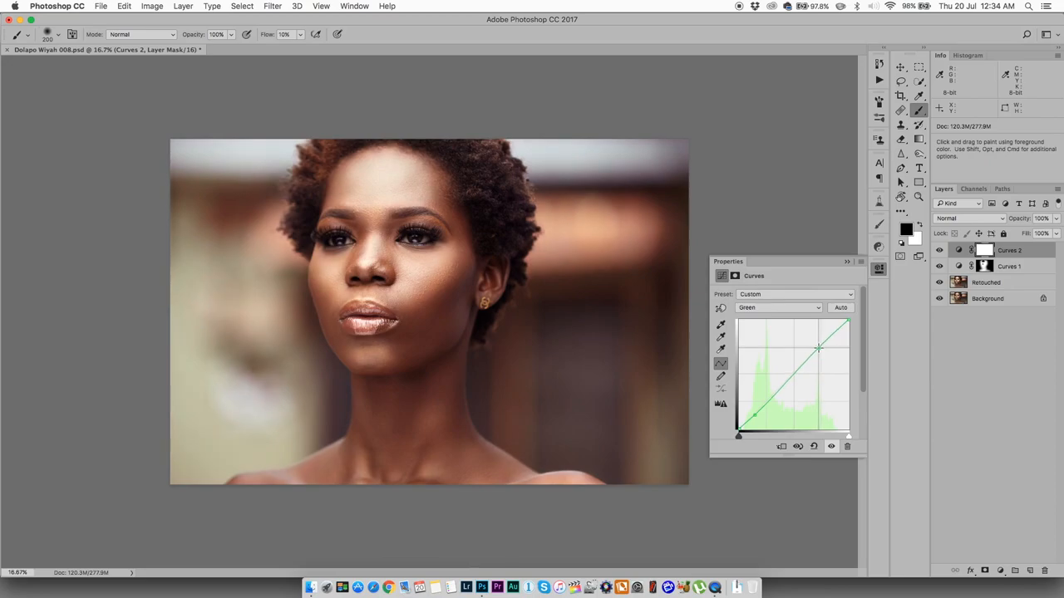
pyautogui.click(777, 308)
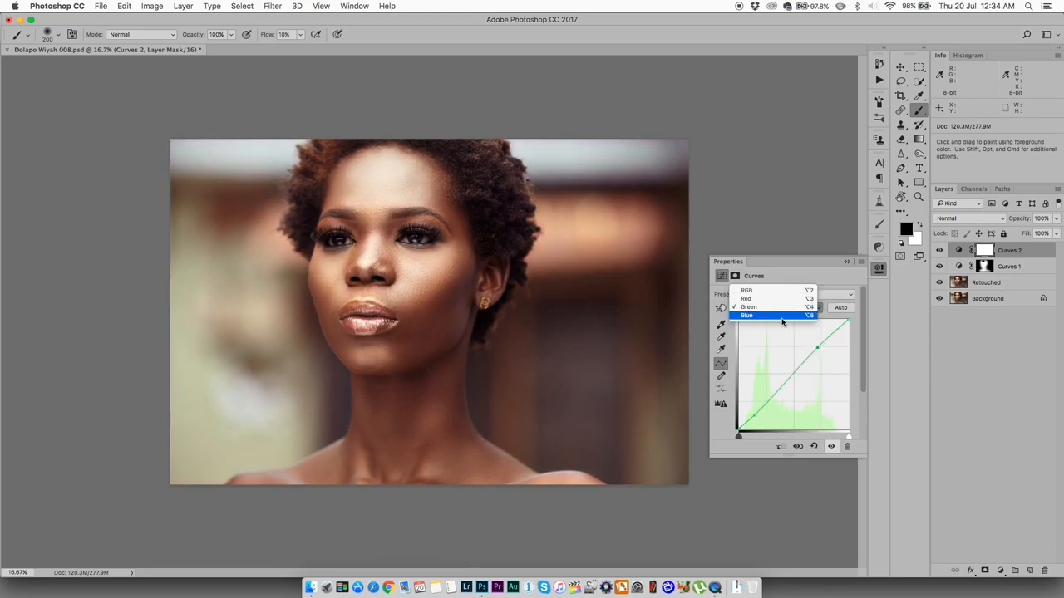
pyautogui.click(746, 315)
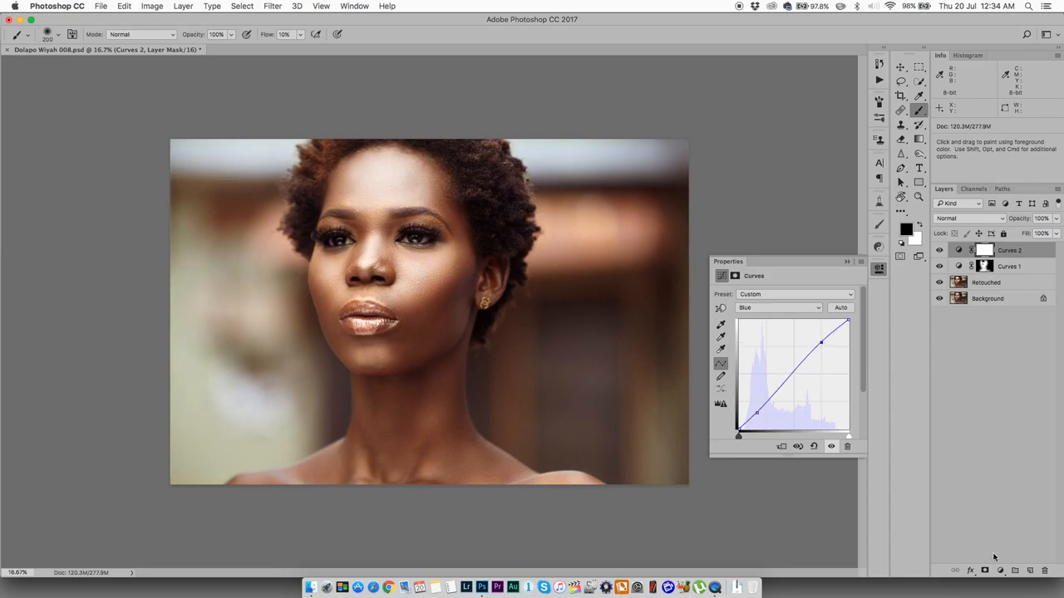
# Step: Add a Color Balance layer with midtones Cyan/Red -4 and Yellow/Blue +10, then compare
pyautogui.click(1001, 570)
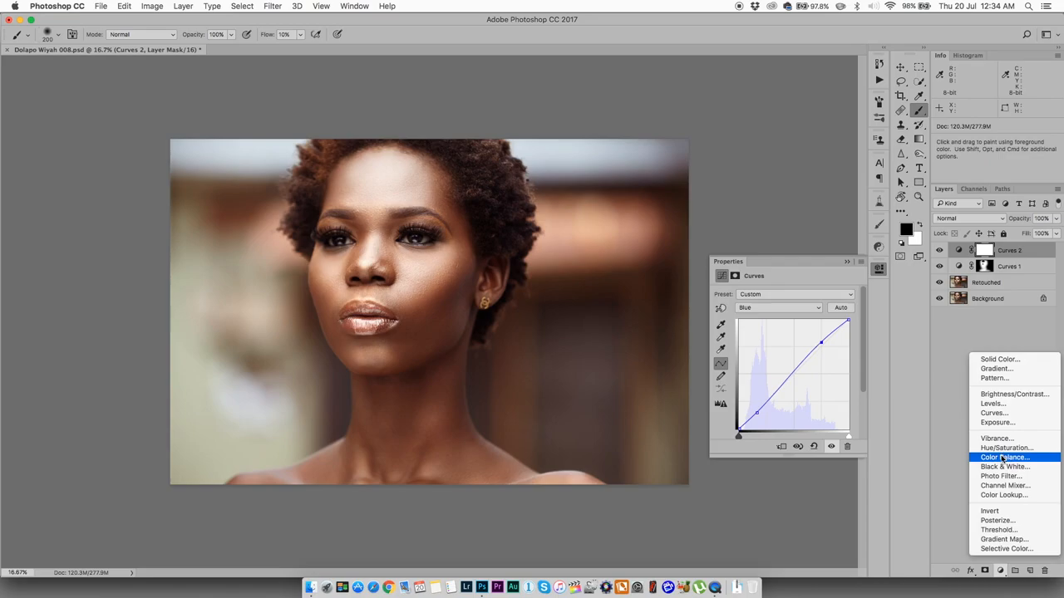
pyautogui.click(1004, 456)
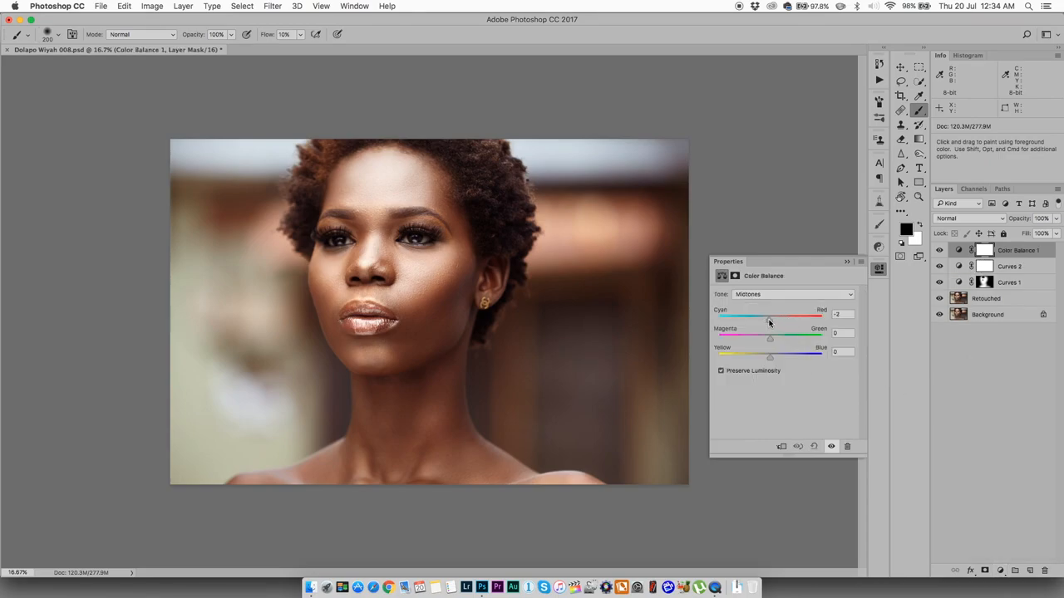
pyautogui.moveTo(765, 319); pyautogui.dragTo(769, 319)
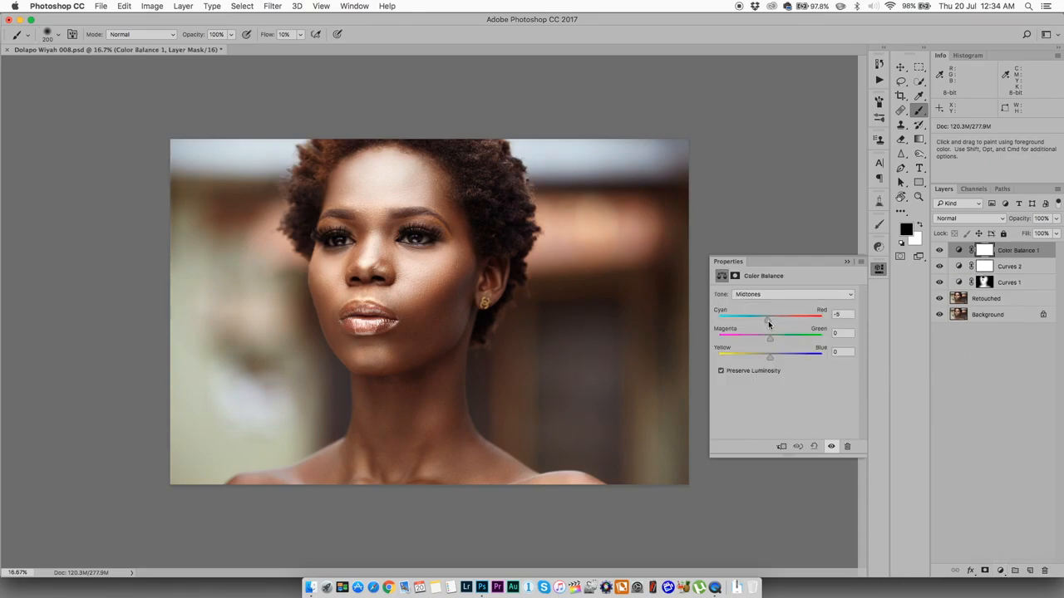
pyautogui.moveTo(769, 354); pyautogui.dragTo(801, 354)
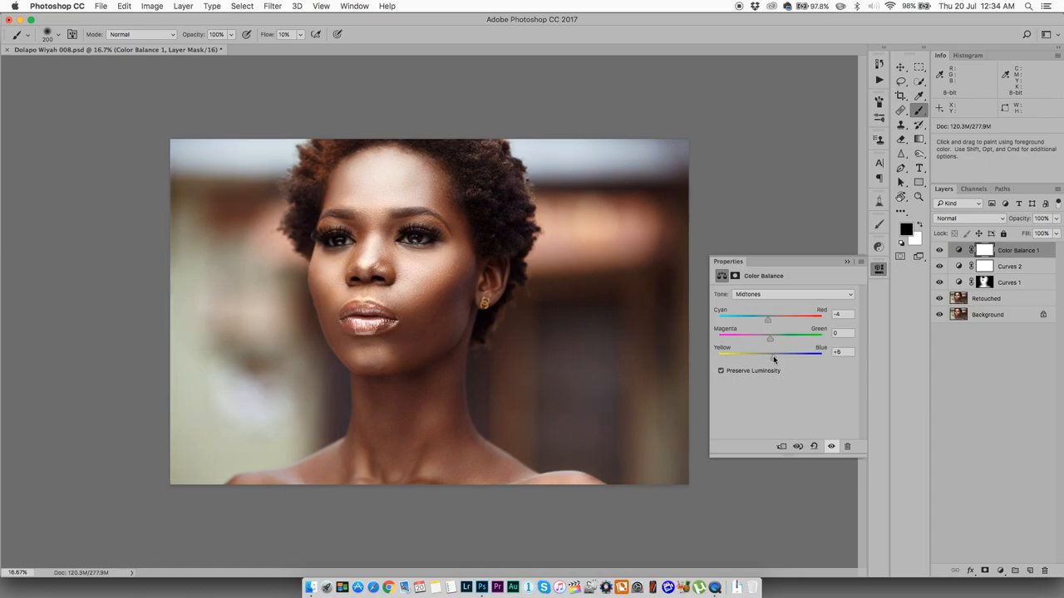
pyautogui.moveTo(764, 352); pyautogui.dragTo(778, 352)
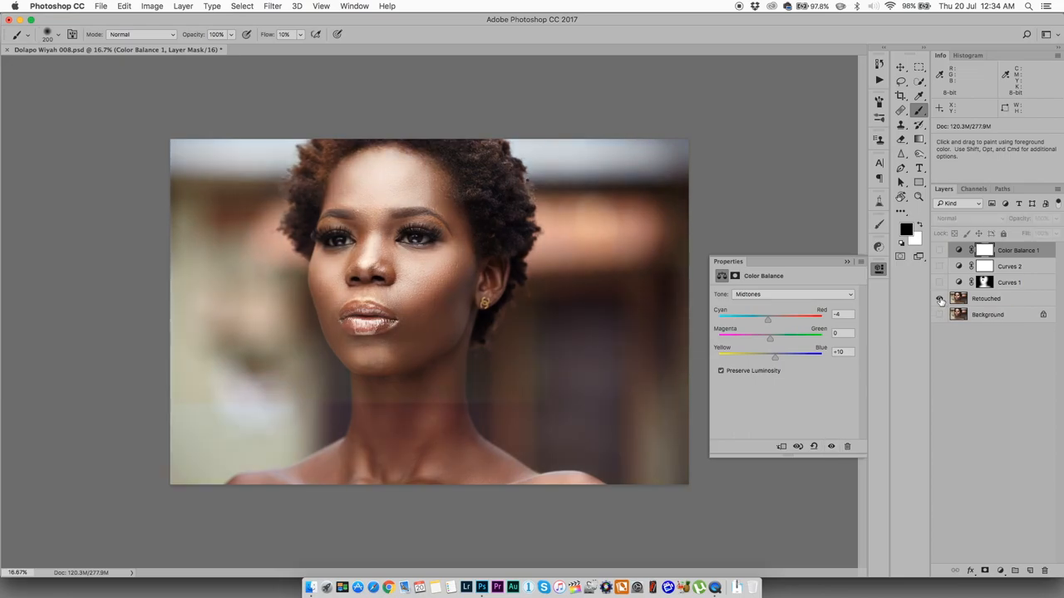
pyautogui.click(940, 298)
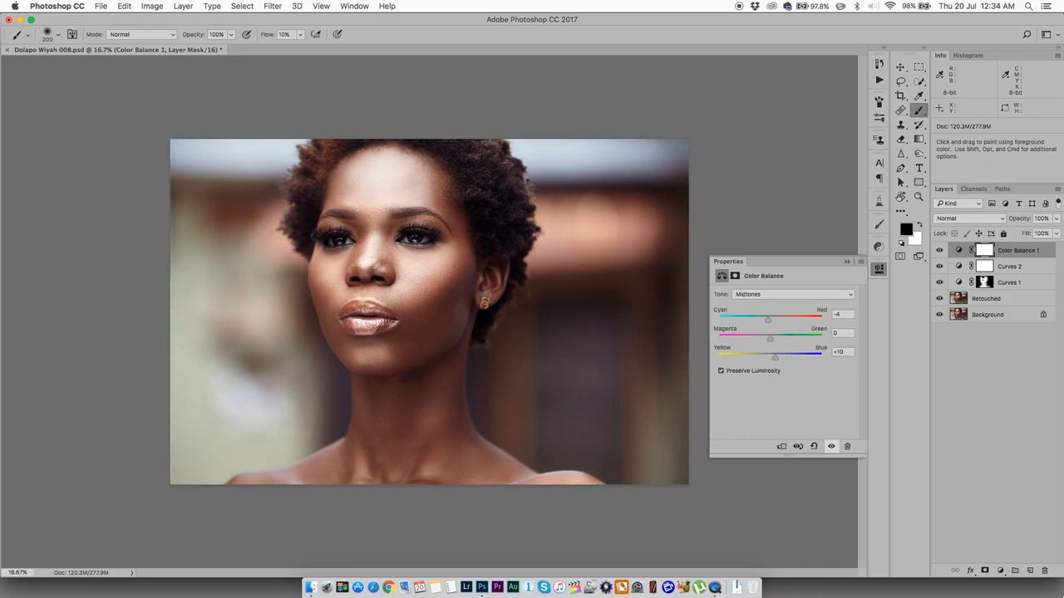
pyautogui.click(1000, 570)
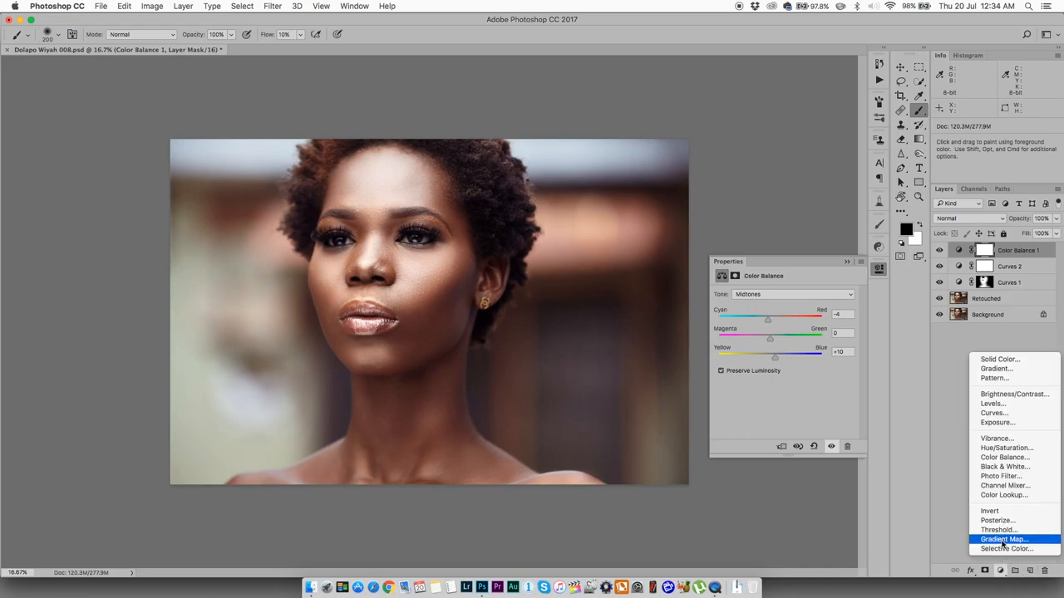
# Step: Add a Gradient Map using the purple-to-orange preset, blended in Screen mode
pyautogui.click(1003, 539)
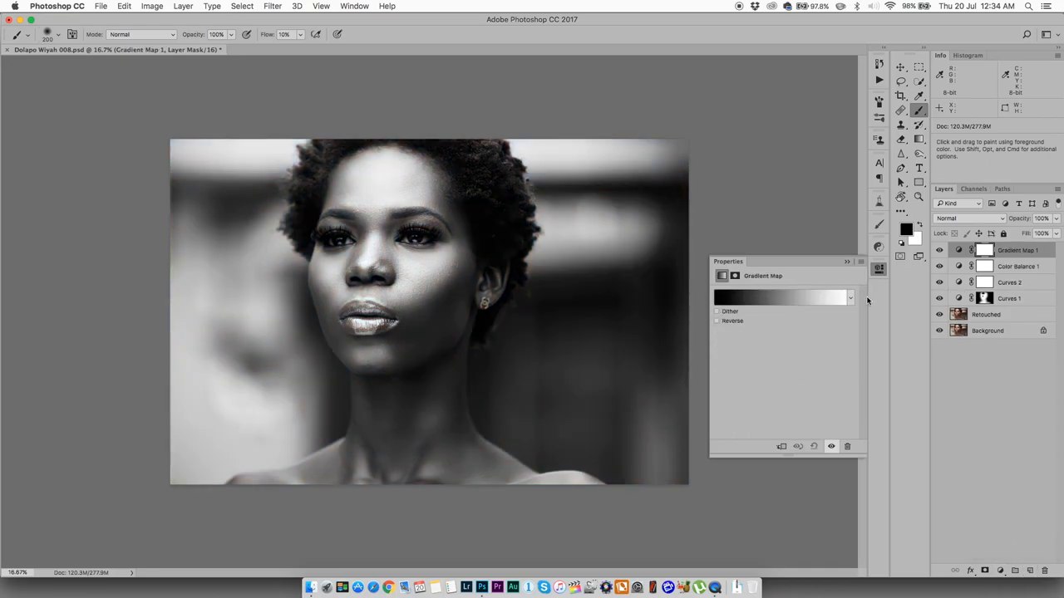
pyautogui.click(850, 297)
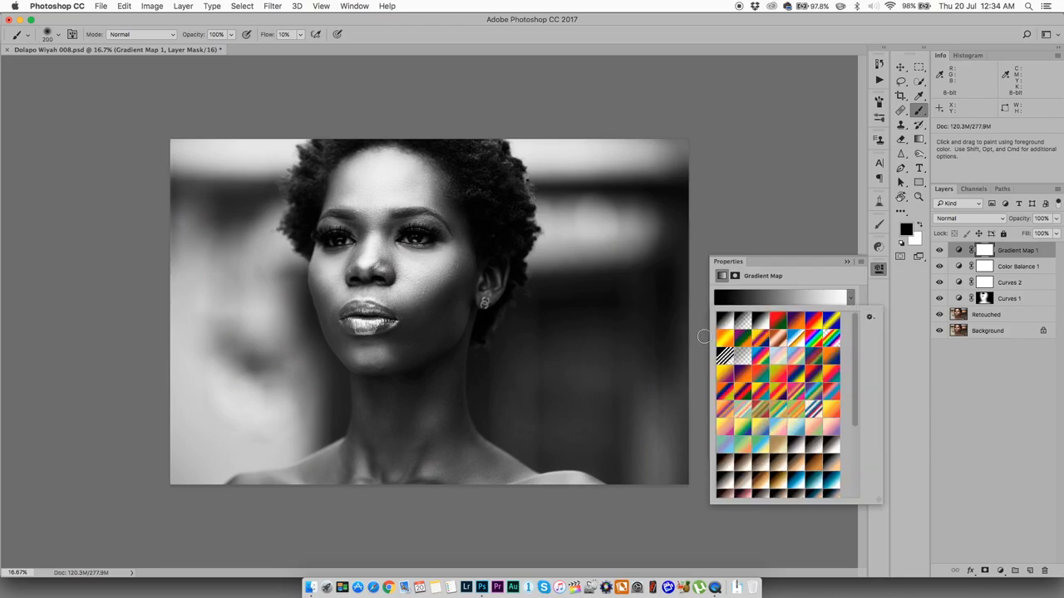
pyautogui.click(779, 321)
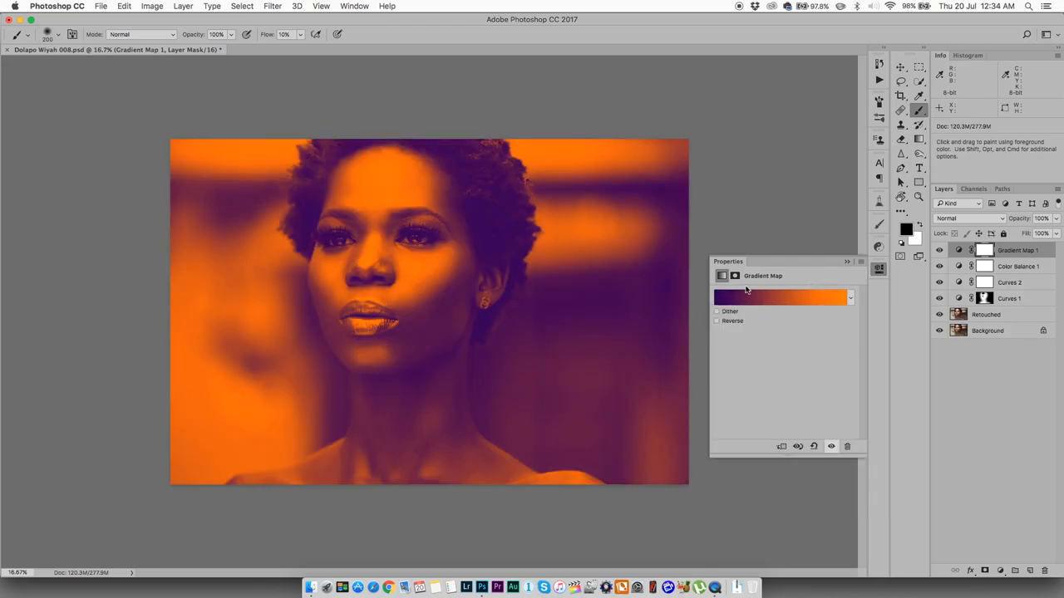
pyautogui.click(969, 218)
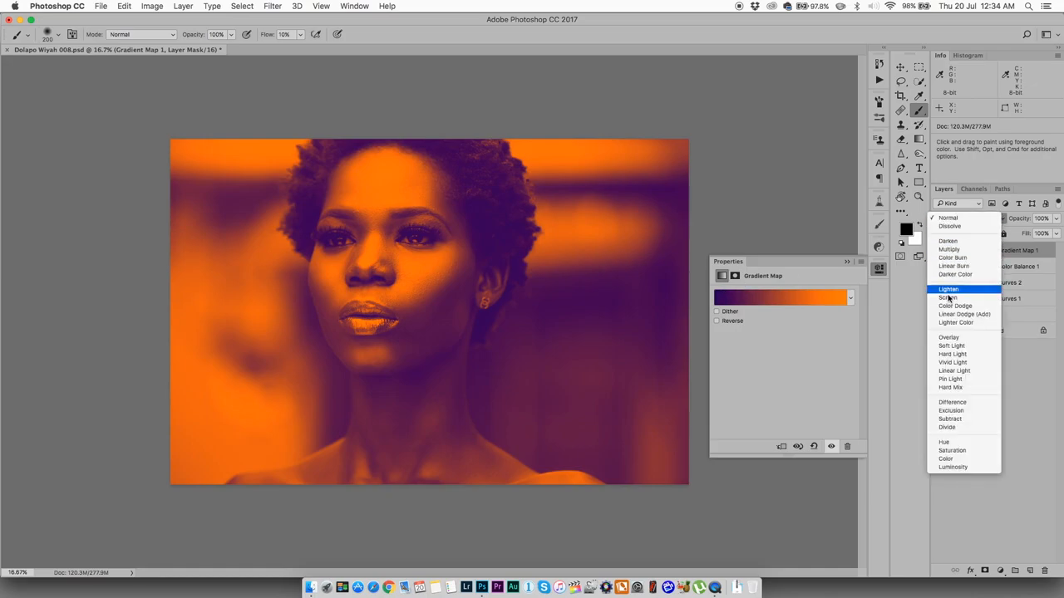
pyautogui.click(947, 297)
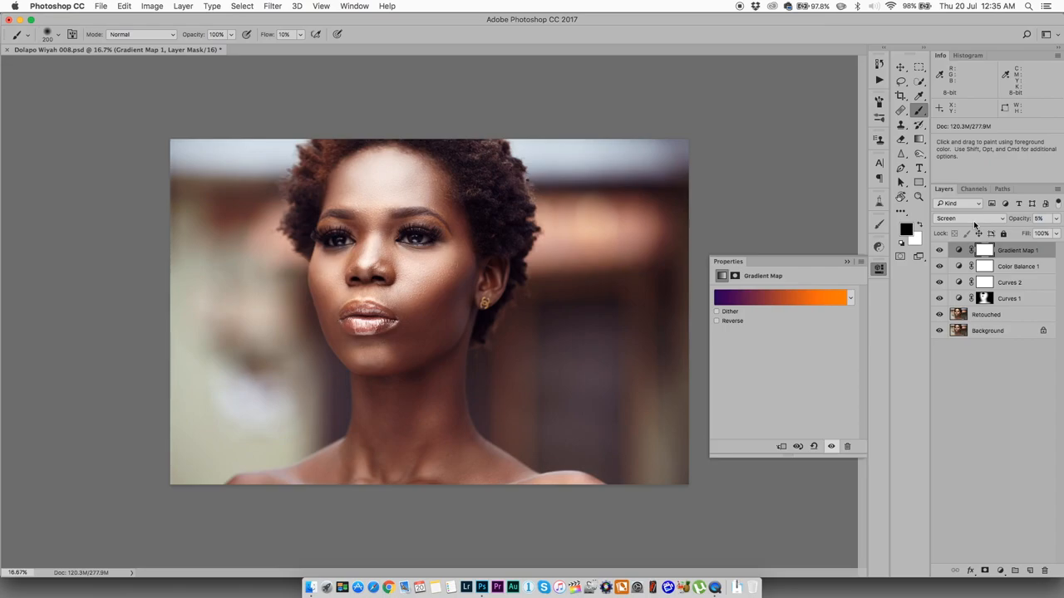
pyautogui.moveTo(969, 217)
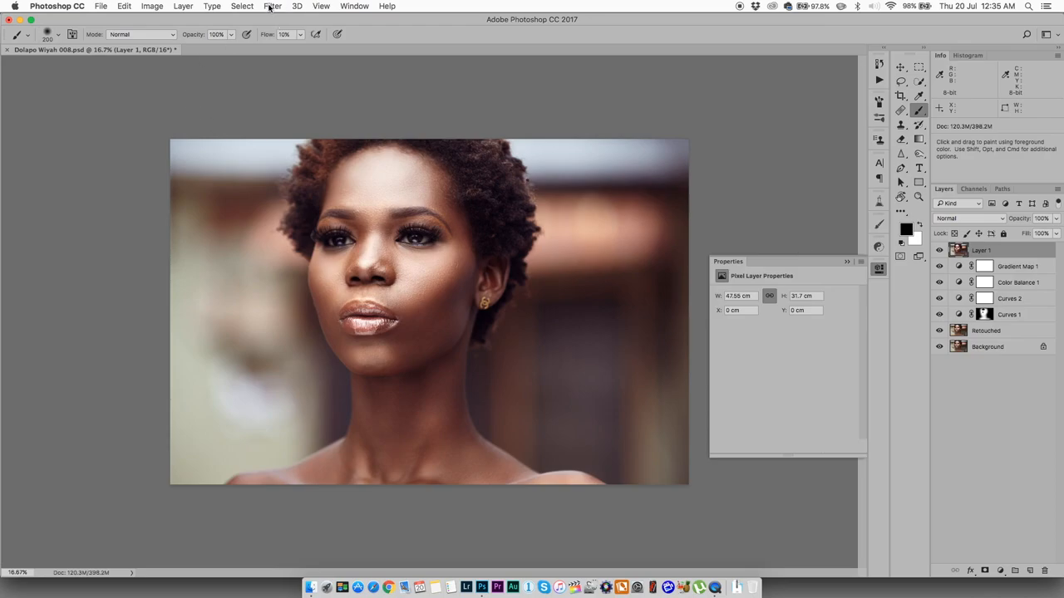
# Step: Open the Filter menu after stamping visible layers into Layer 1
pyautogui.click(272, 6)
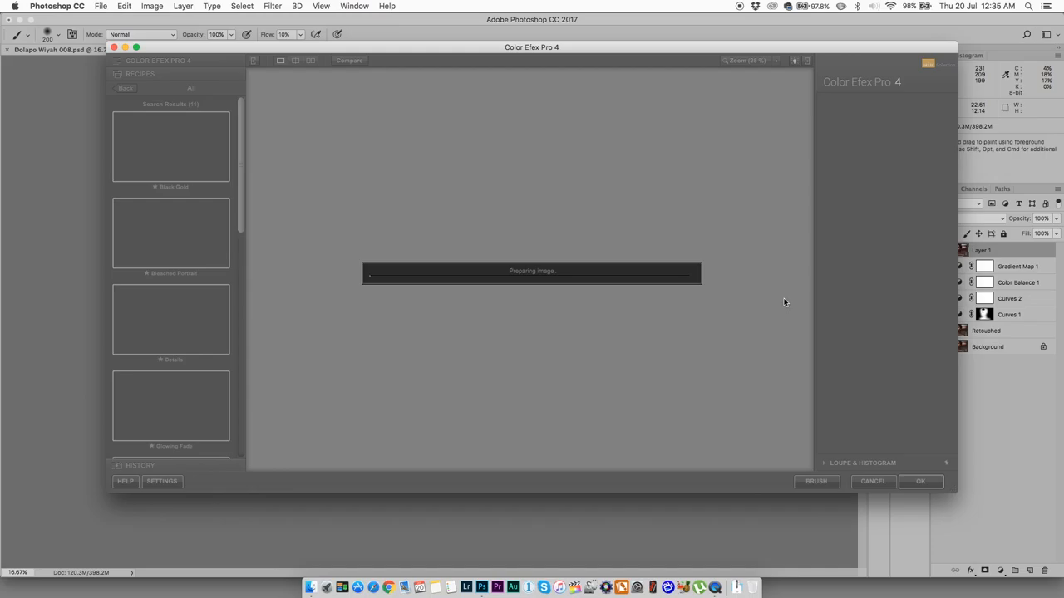
pyautogui.moveTo(588, 205)
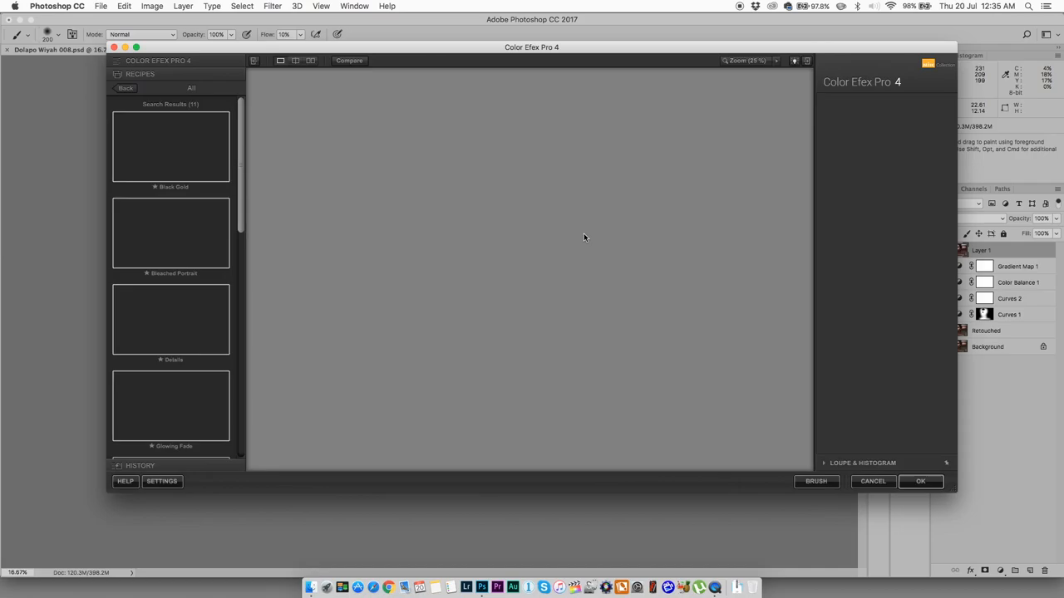
pyautogui.moveTo(583, 233)
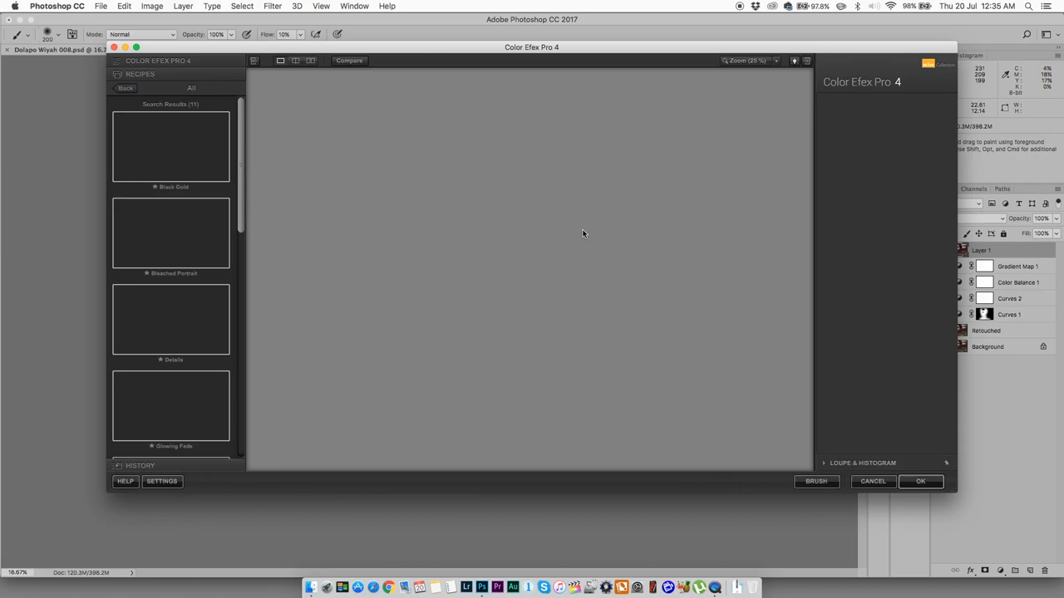
pyautogui.moveTo(411, 182)
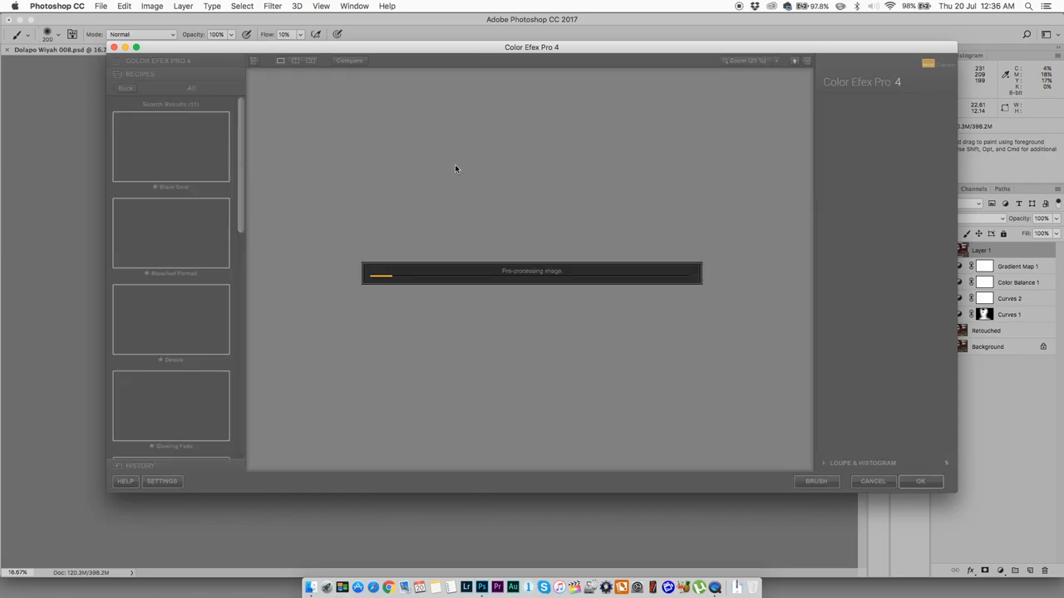
pyautogui.moveTo(576, 198)
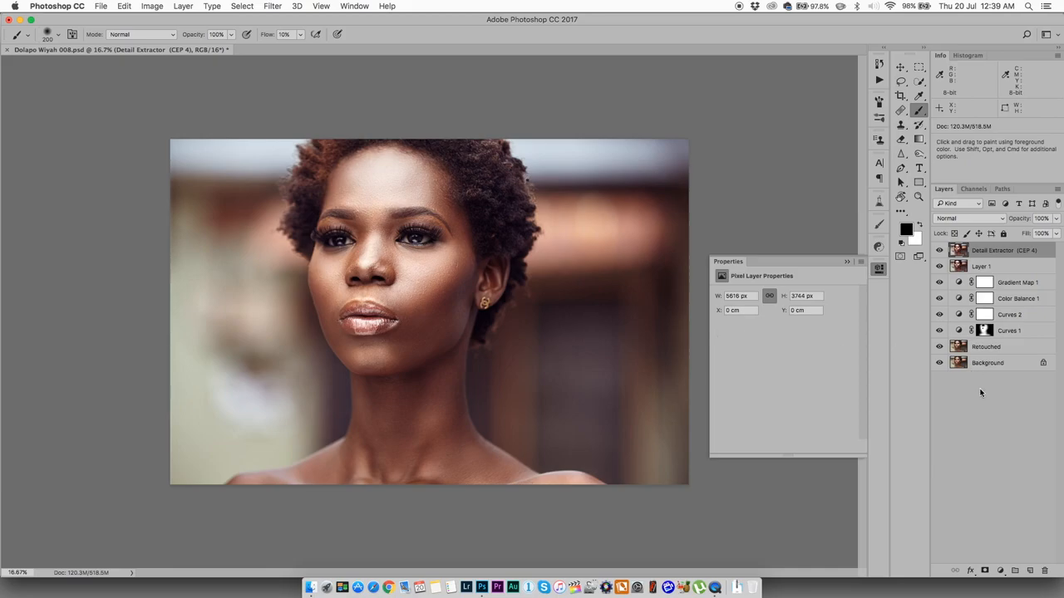
pyautogui.moveTo(562, 346)
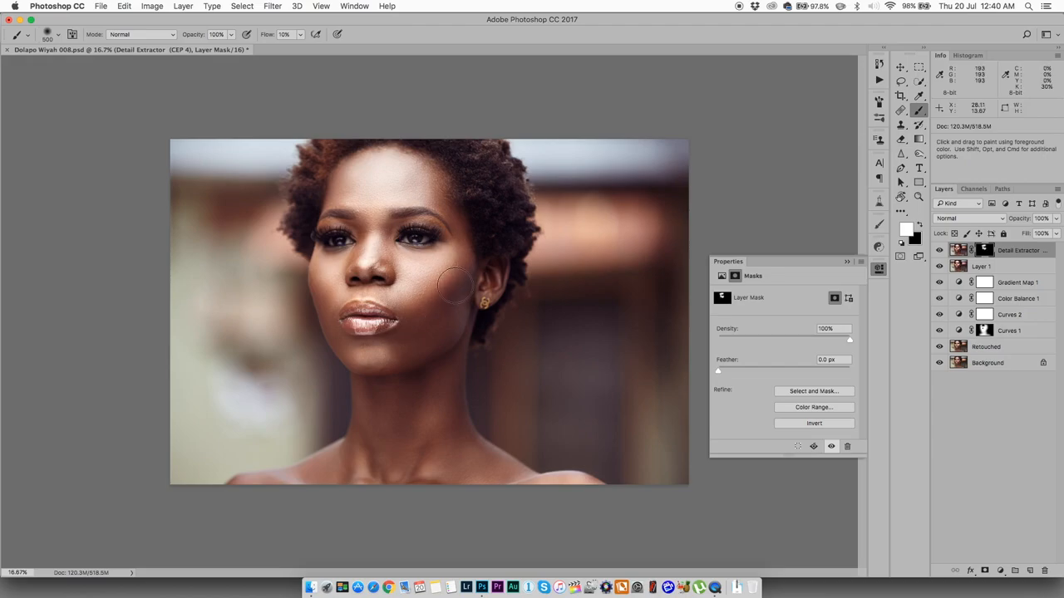
pyautogui.moveTo(453, 218)
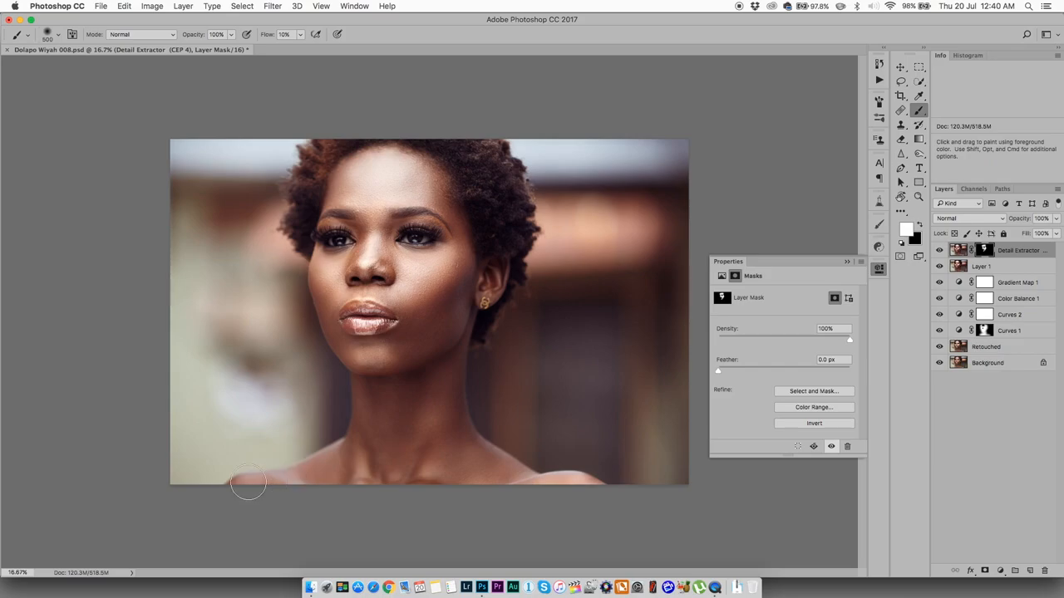
pyautogui.moveTo(536, 481)
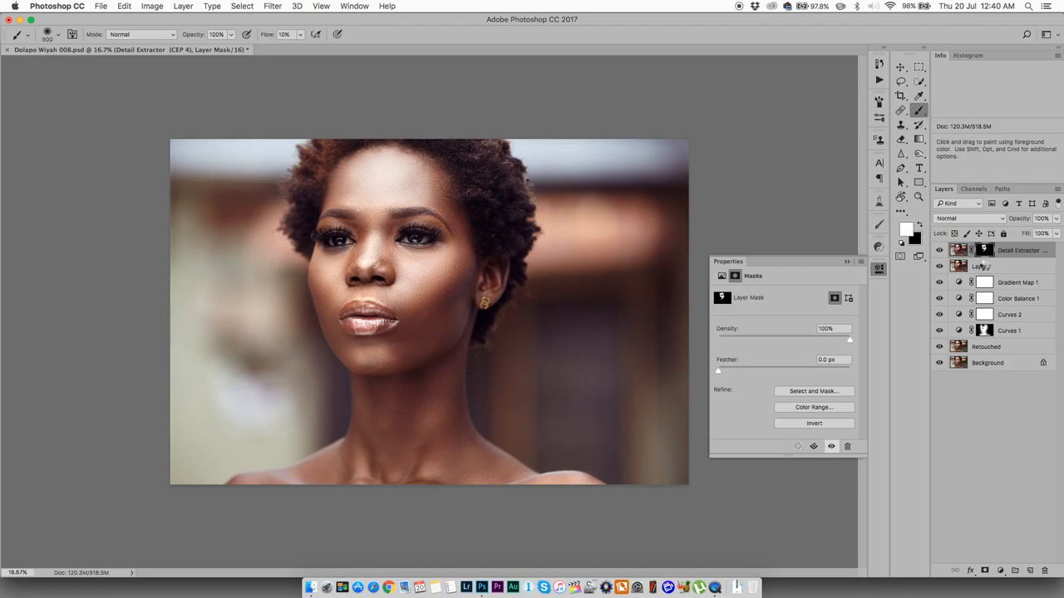
# Step: Select Layer 1 to merge it with the masked Detail Extractor layer
pyautogui.click(983, 266)
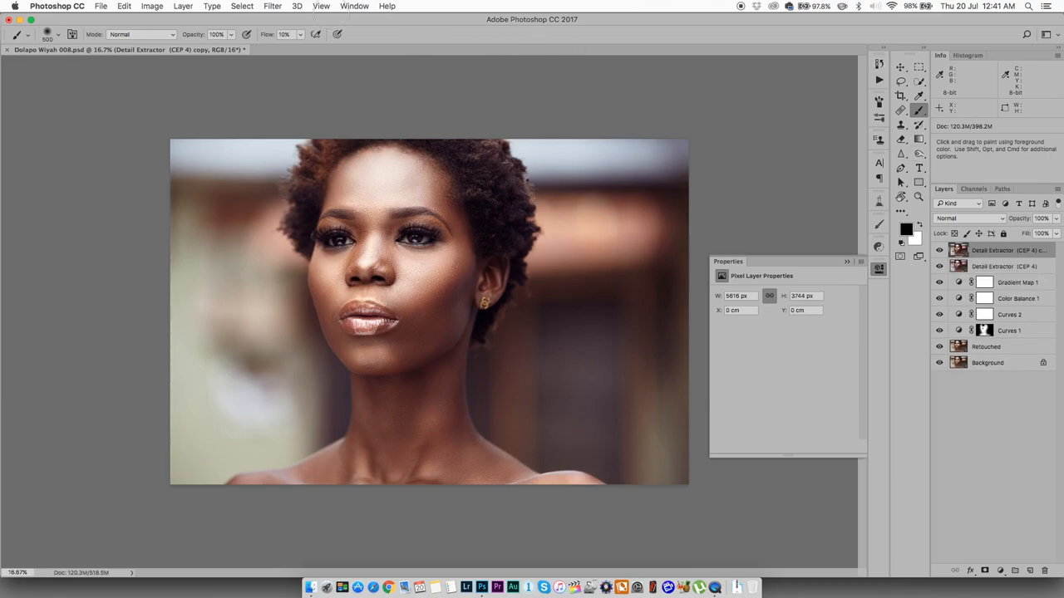
# Step: Open the Filter menu to start the Camera Raw Filter on the duplicate
pyautogui.click(272, 6)
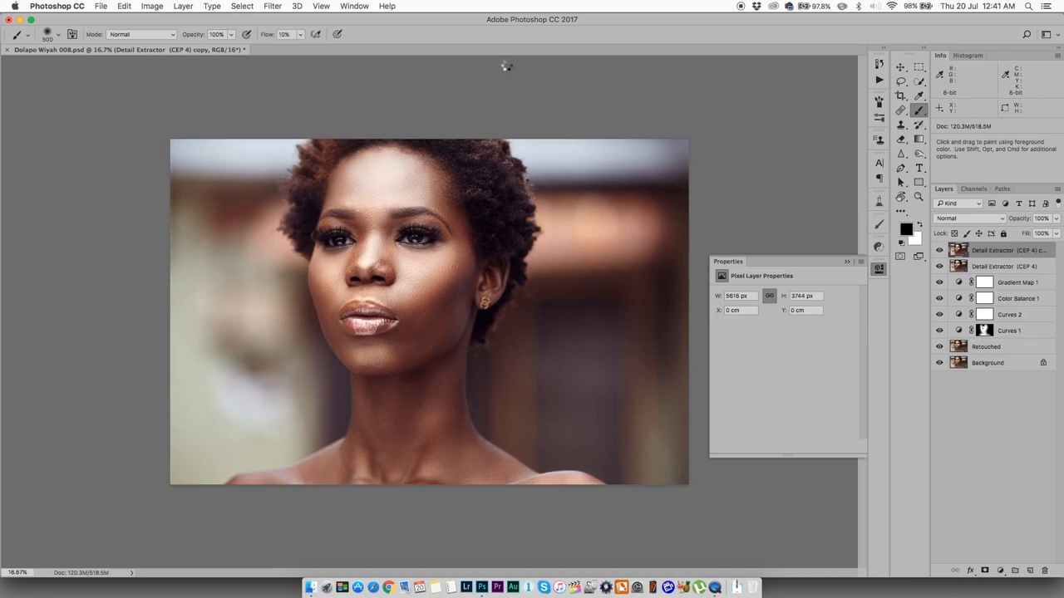
pyautogui.moveTo(522, 155)
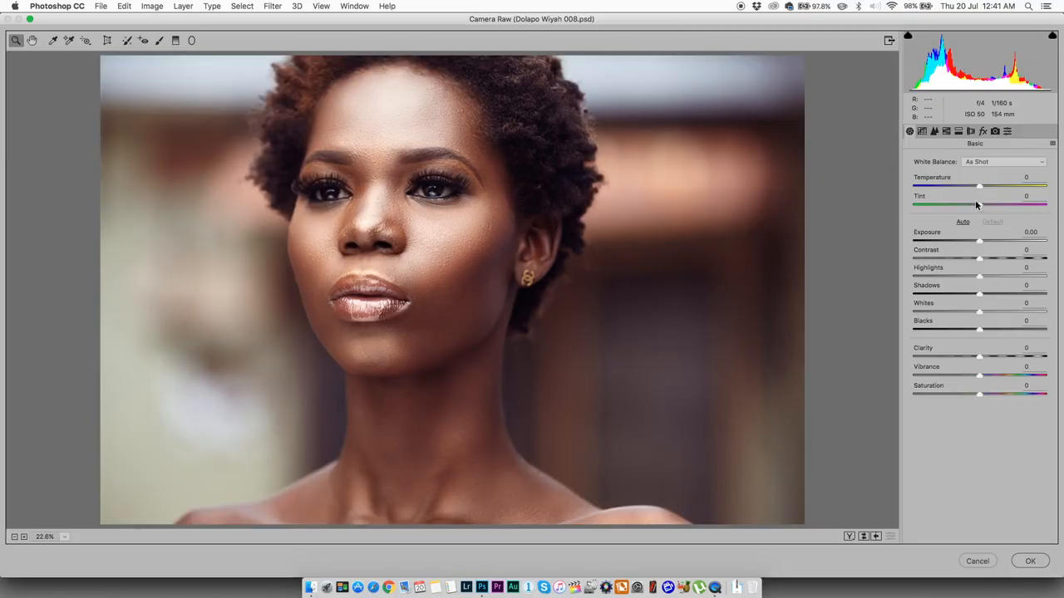
# Step: Set Camera Raw Temperature to +4 and Tint to +5
pyautogui.moveTo(980, 185); pyautogui.dragTo(984, 186)
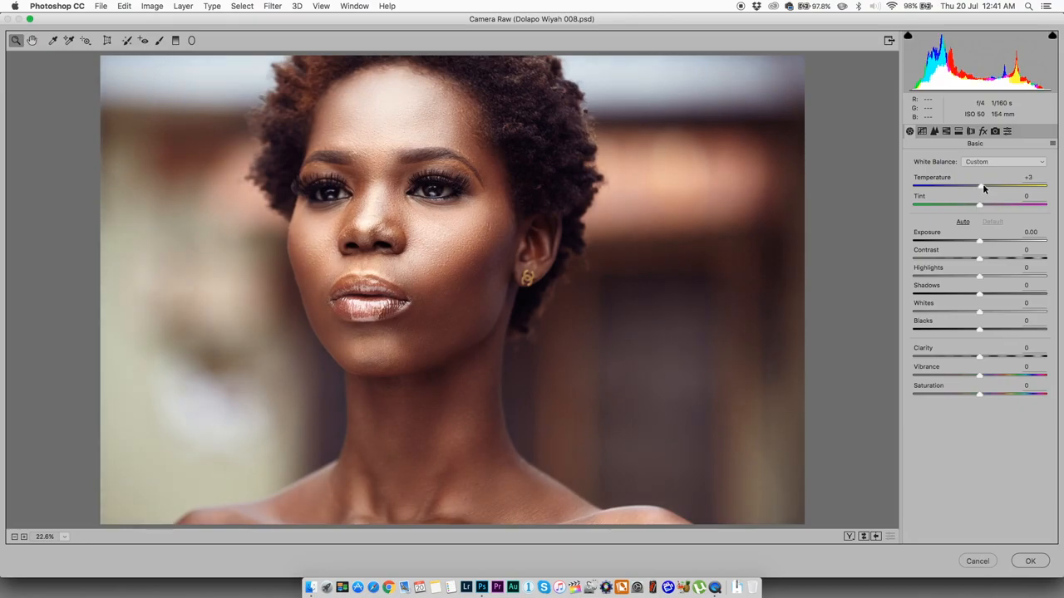
pyautogui.moveTo(984, 187); pyautogui.dragTo(988, 187)
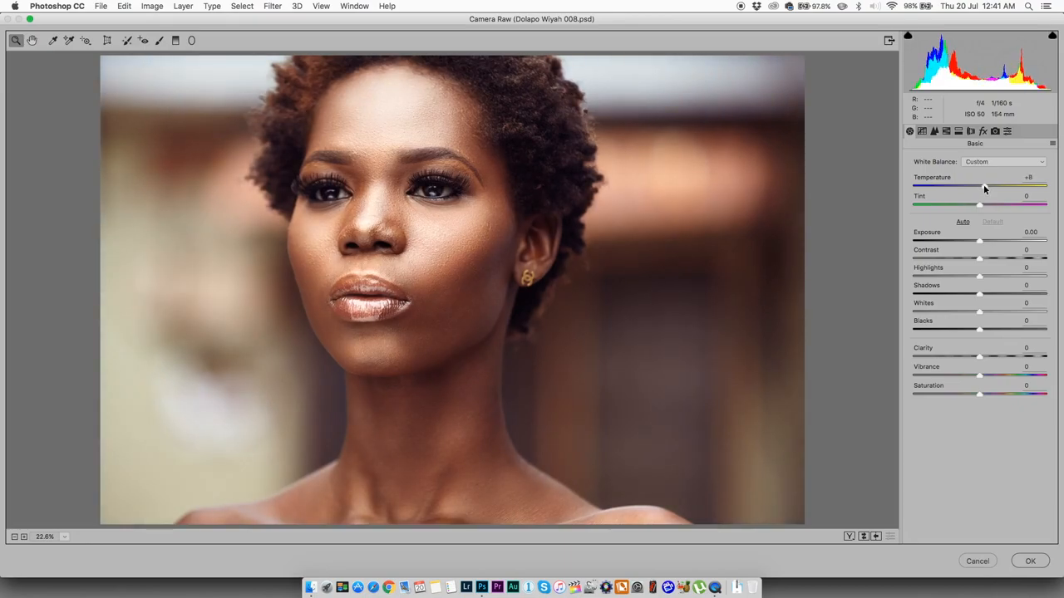
pyautogui.moveTo(985, 187); pyautogui.dragTo(979, 187)
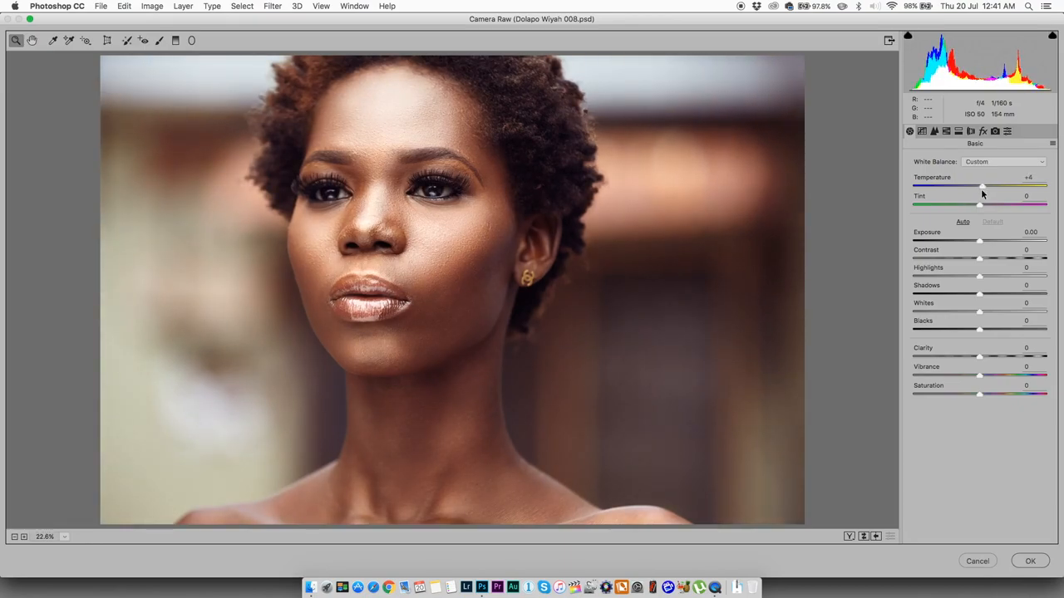
pyautogui.moveTo(979, 205); pyautogui.dragTo(986, 205)
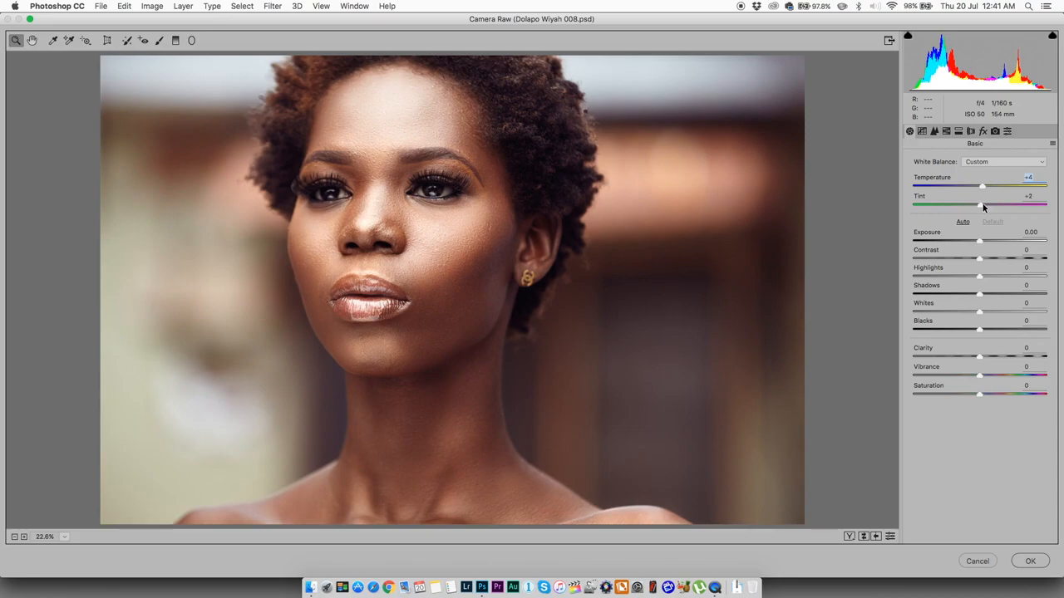
pyautogui.moveTo(983, 204); pyautogui.dragTo(987, 204)
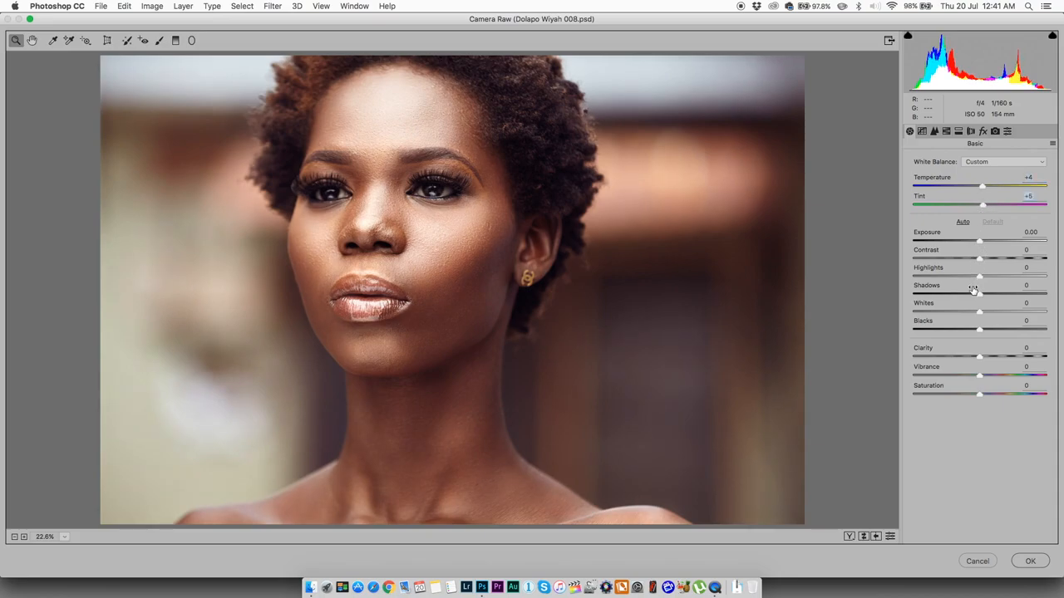
# Step: Set Shadows -13, Highlights +12 and Clarity +7, then apply Camera Raw
pyautogui.moveTo(980, 285); pyautogui.dragTo(971, 285)
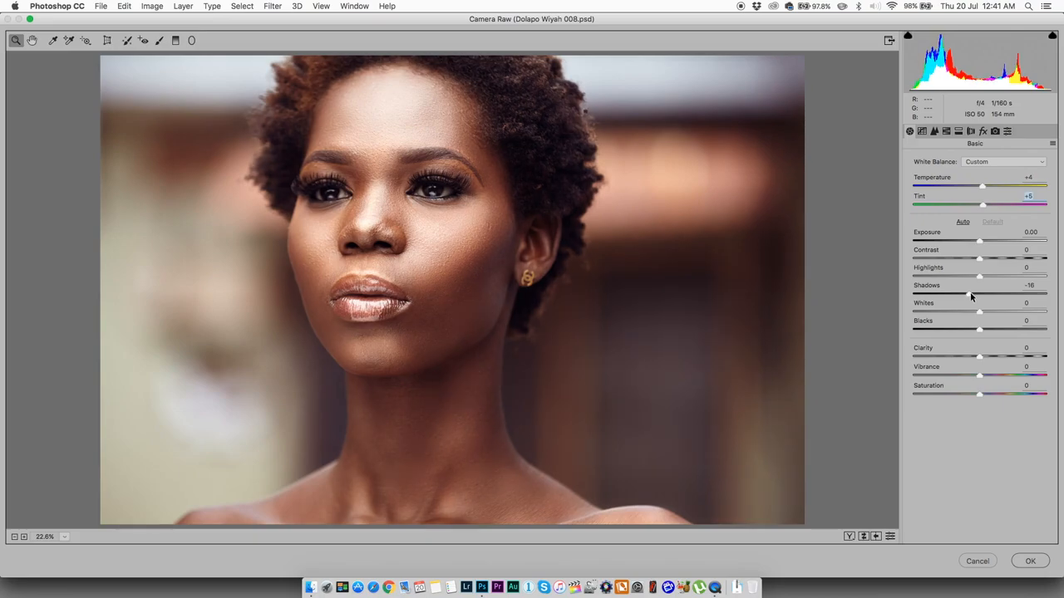
pyautogui.moveTo(971, 295); pyautogui.dragTo(978, 294)
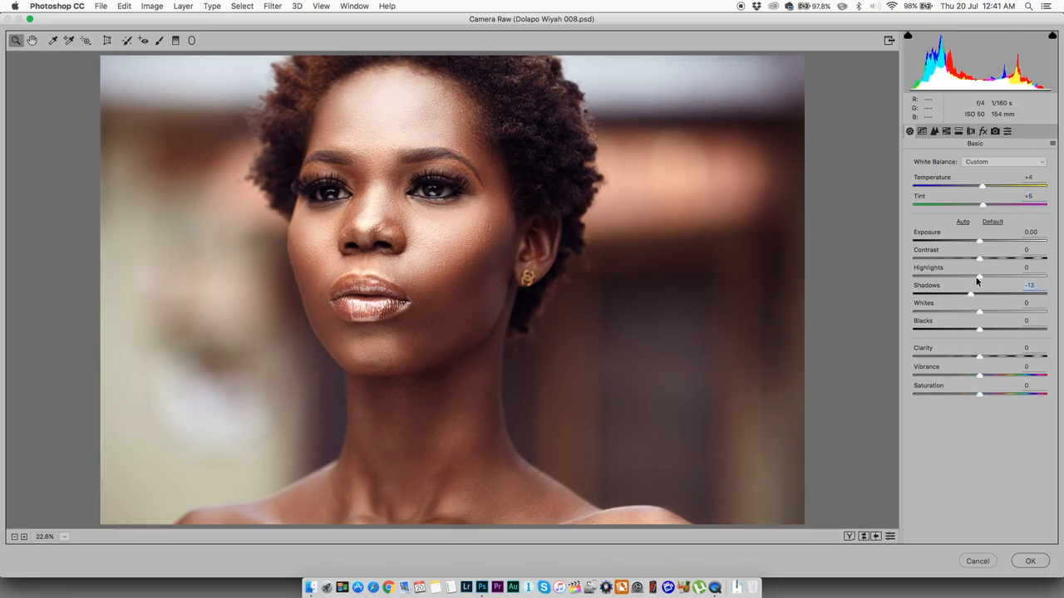
pyautogui.moveTo(980, 275); pyautogui.dragTo(982, 275)
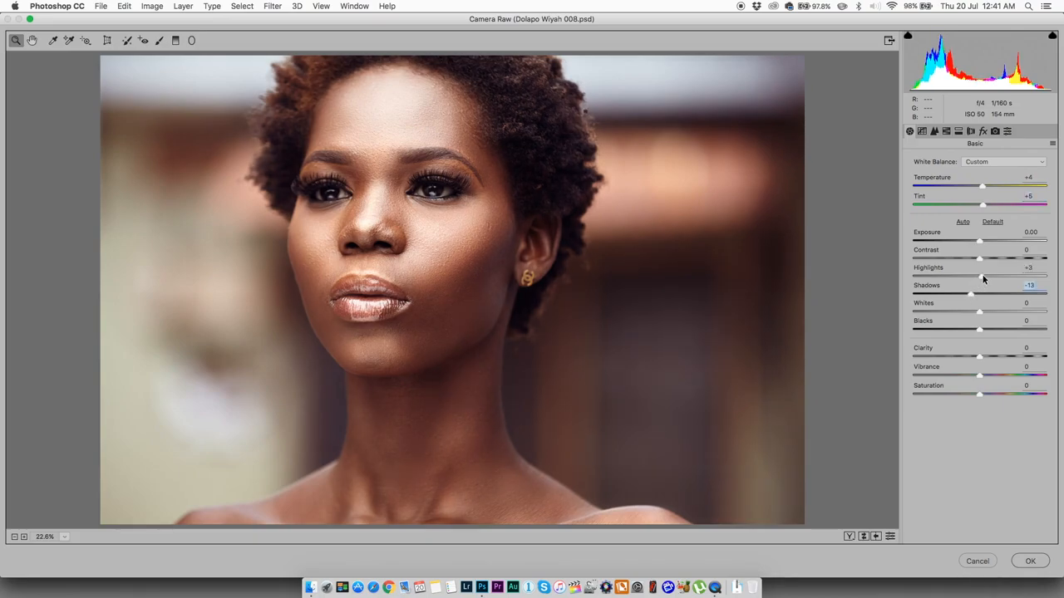
pyautogui.moveTo(989, 276); pyautogui.dragTo(967, 277)
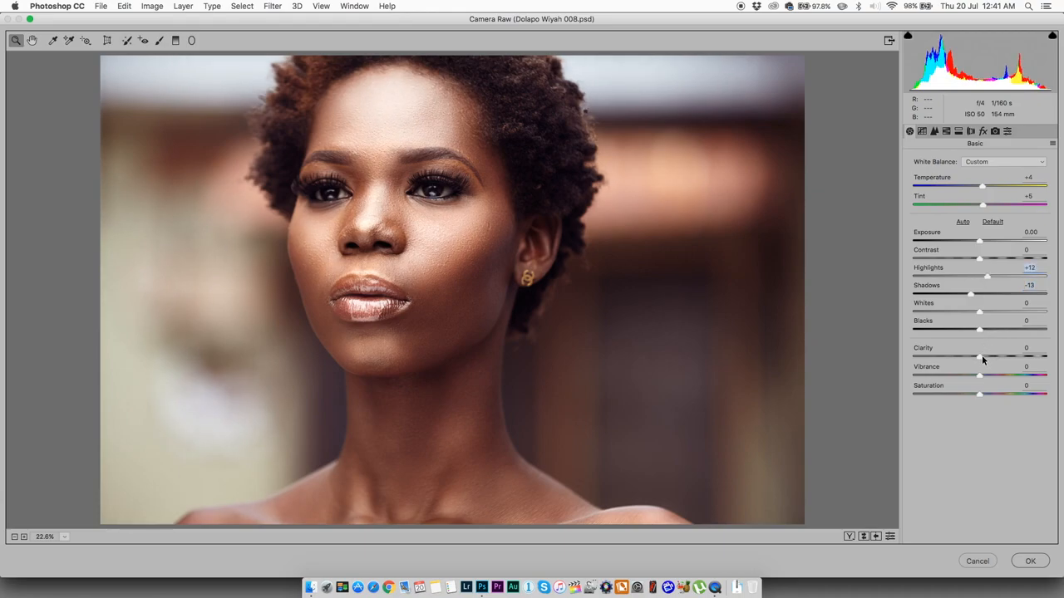
pyautogui.moveTo(980, 357); pyautogui.dragTo(990, 357)
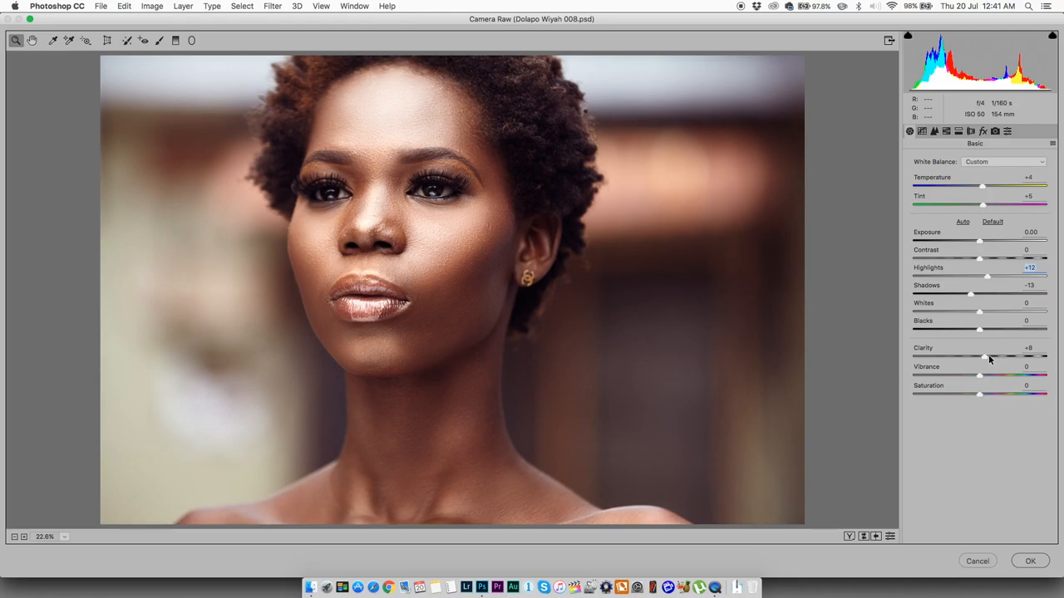
pyautogui.moveTo(989, 355); pyautogui.dragTo(985, 355)
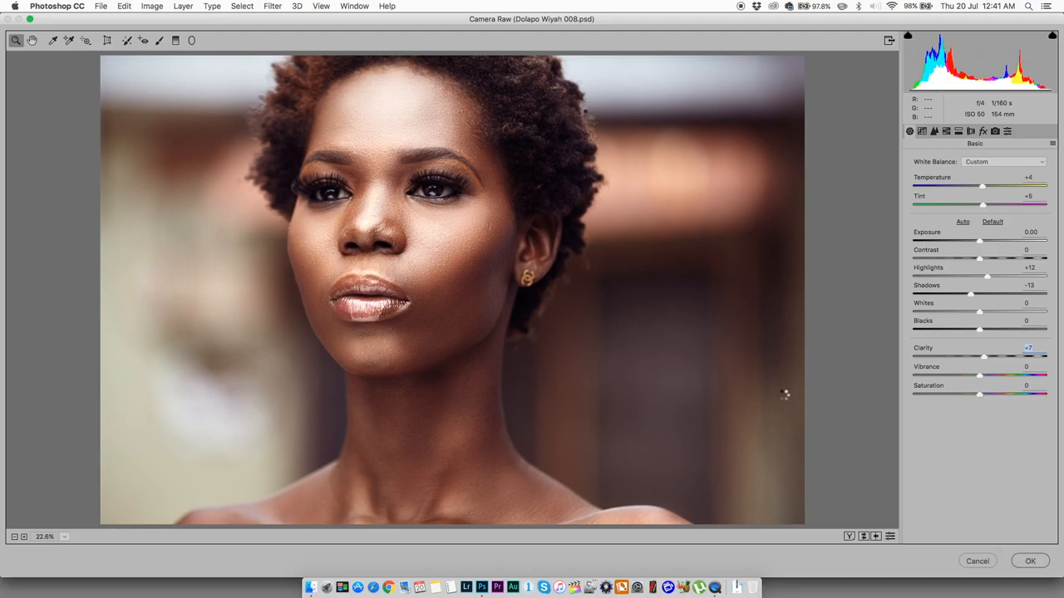
pyautogui.click(1030, 561)
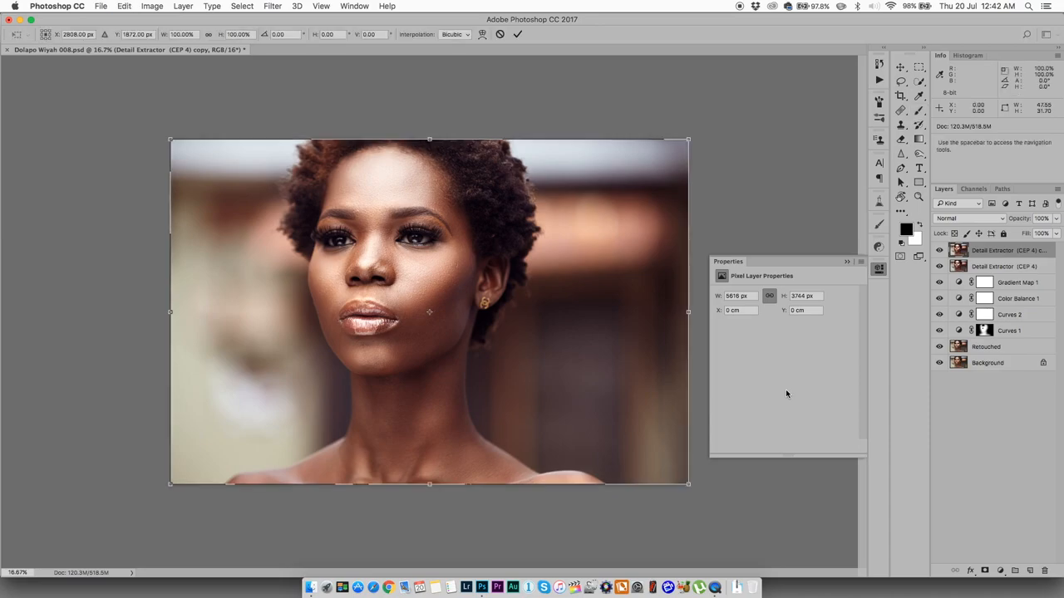
pyautogui.moveTo(368, 460)
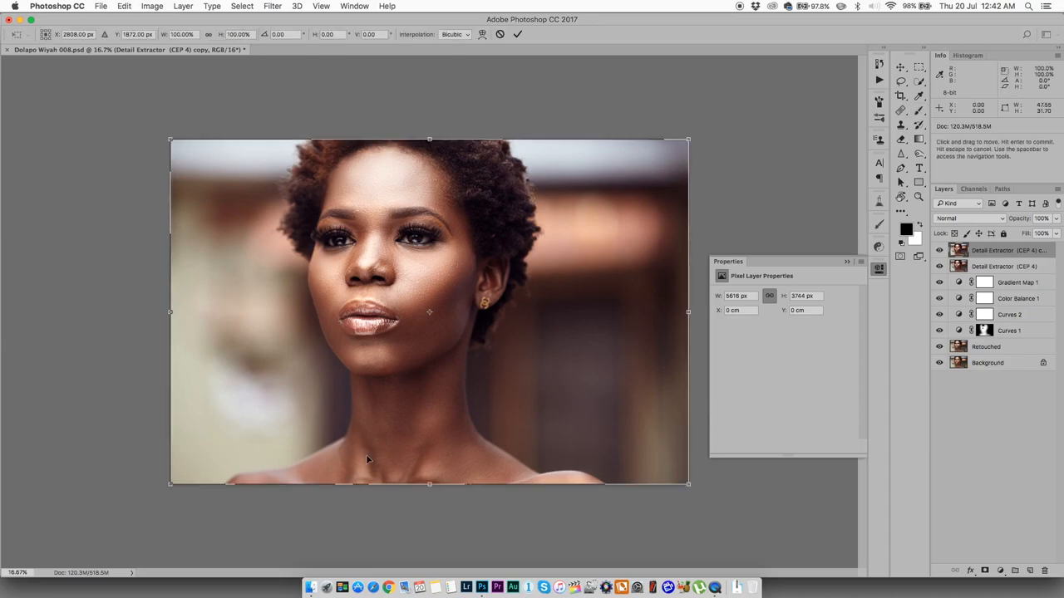
# Step: Drag the bottom transform handle down to make the copy about 3796 px tall
pyautogui.moveTo(430, 485); pyautogui.dragTo(430, 489)
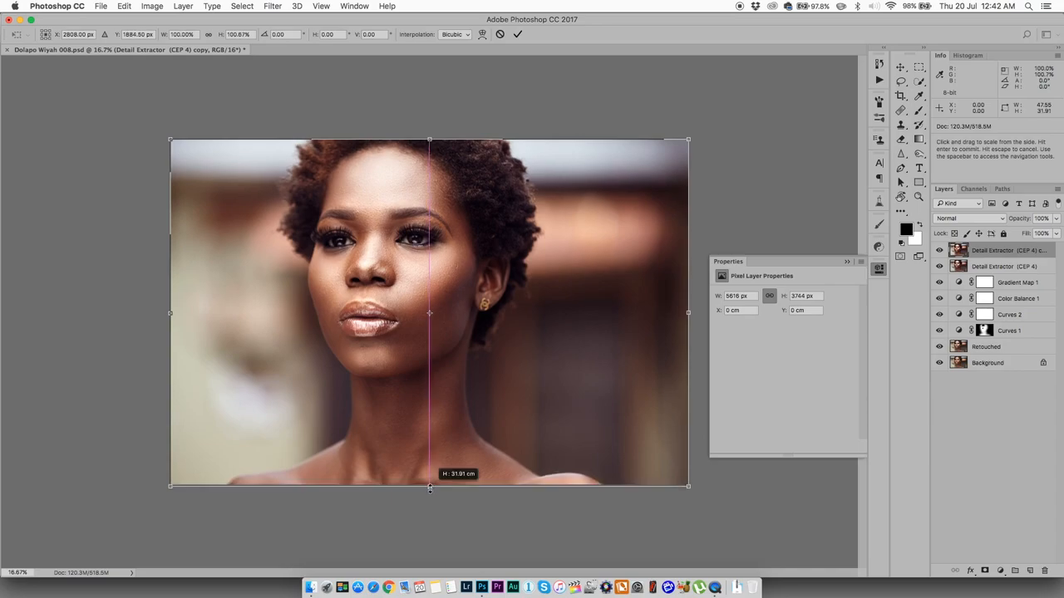
pyautogui.moveTo(429, 488); pyautogui.dragTo(430, 489)
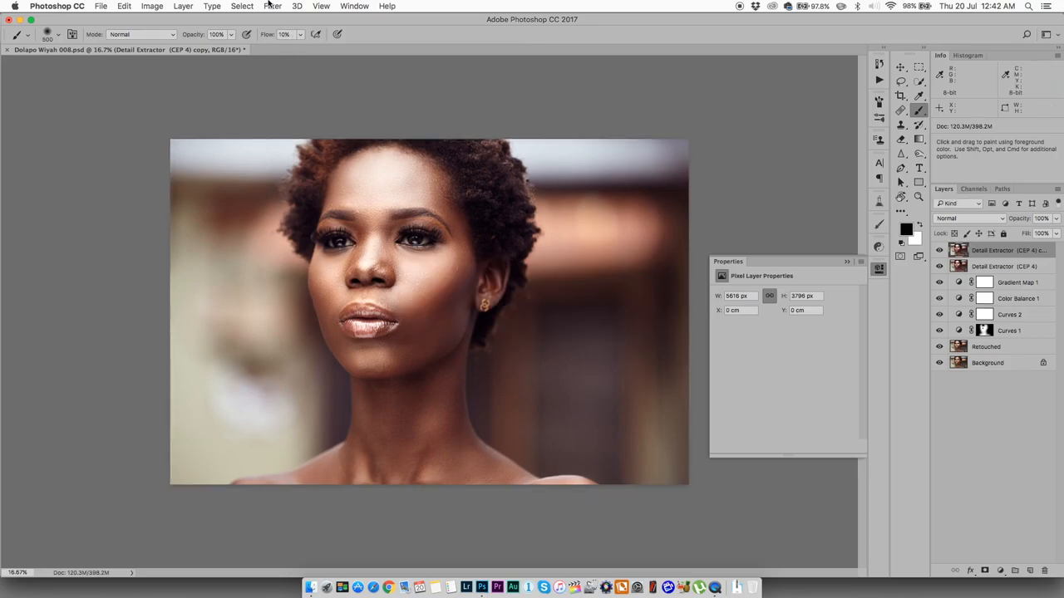
# Step: Apply Add Noise at 2%, Gaussian and monochromatic, to the top copy
pyautogui.click(272, 6)
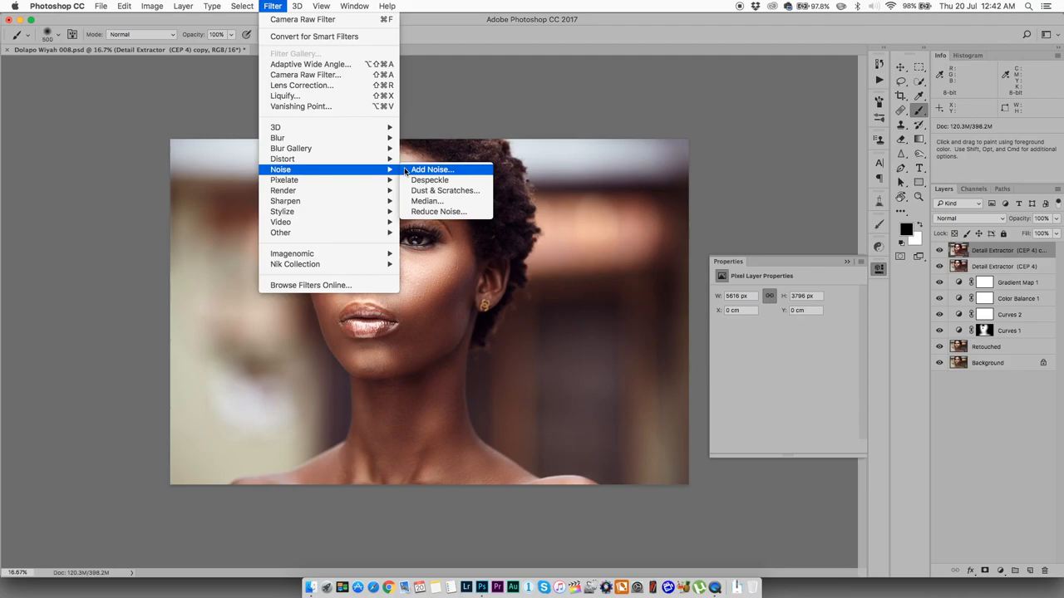
pyautogui.click(432, 170)
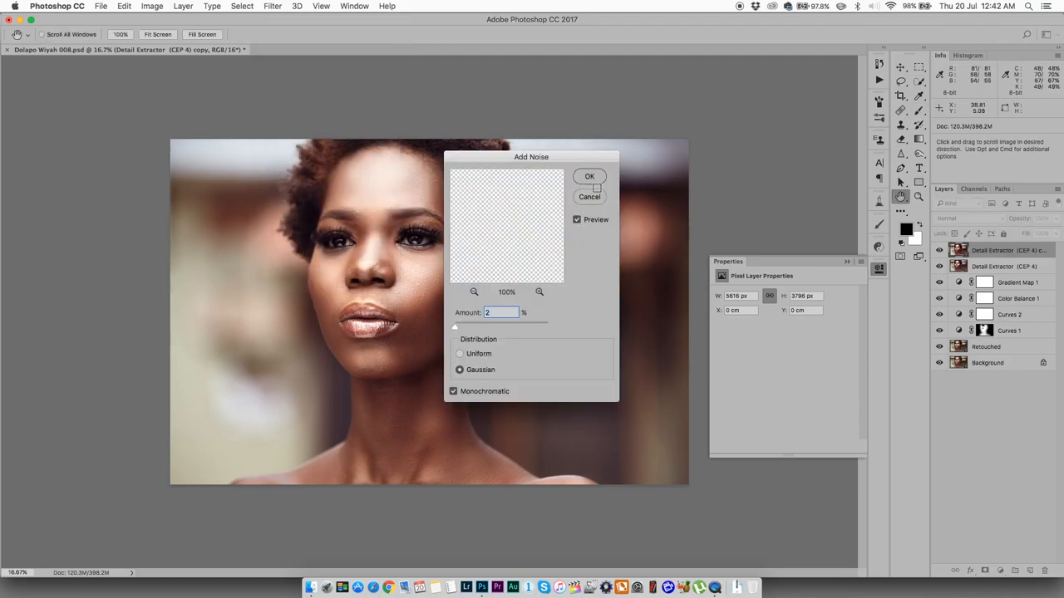
pyautogui.click(589, 176)
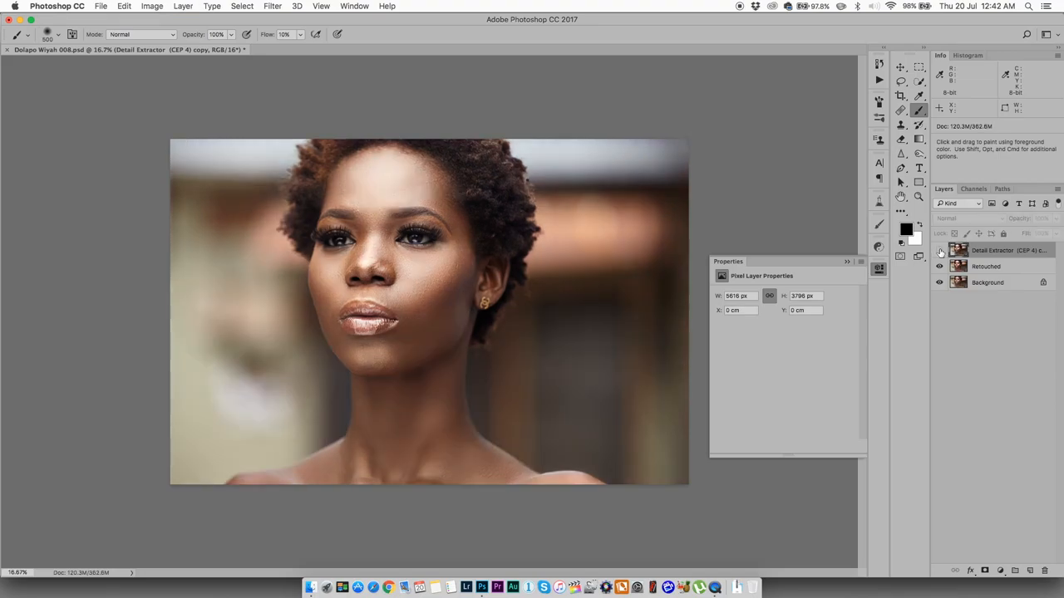
# Step: Hide the final edited copy layer to compare the retouch against the original Background
pyautogui.click(940, 250)
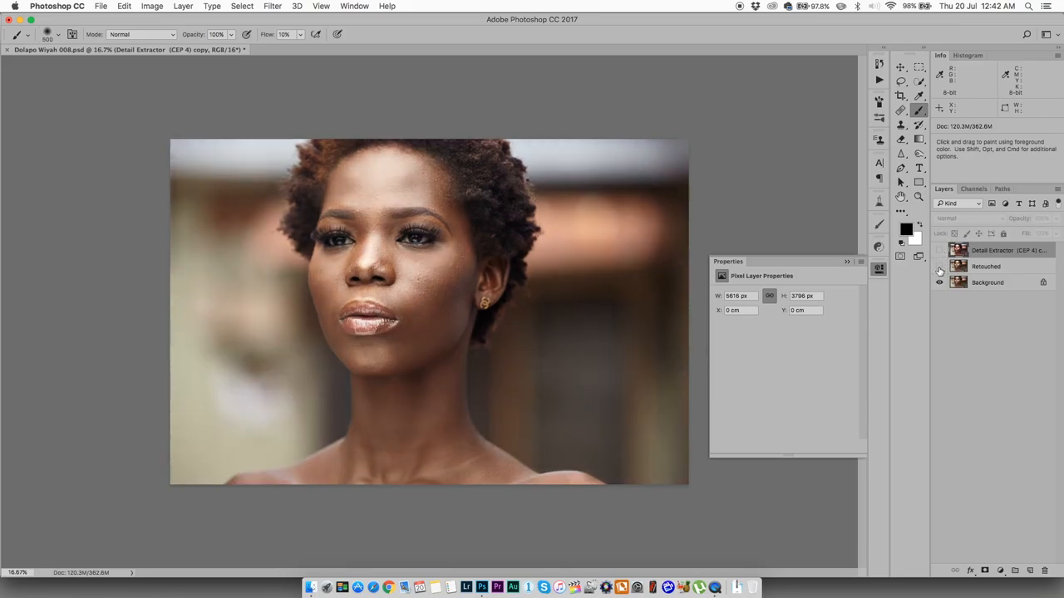
pyautogui.moveTo(940, 271)
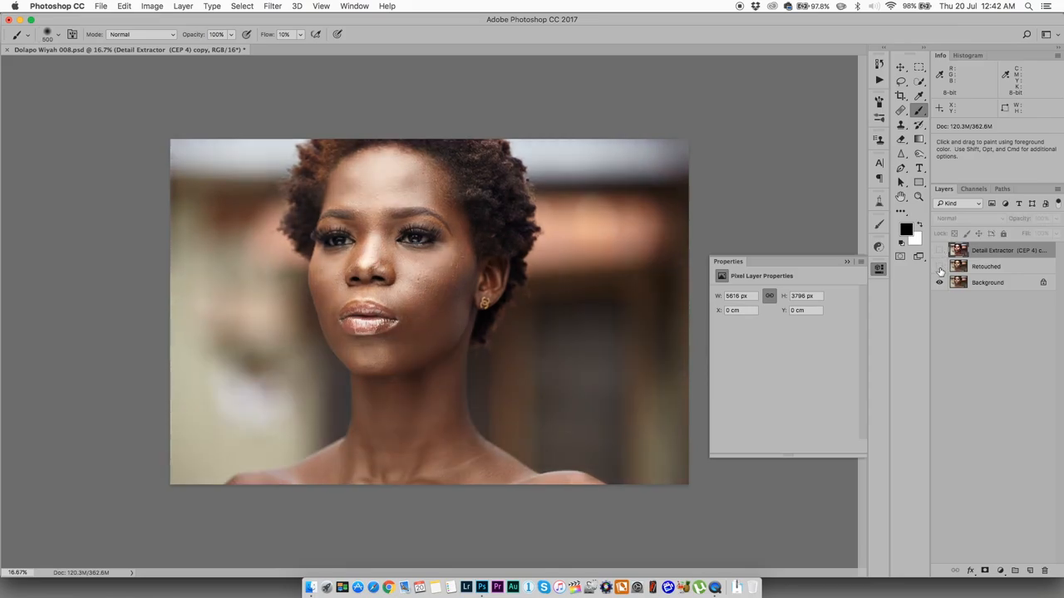